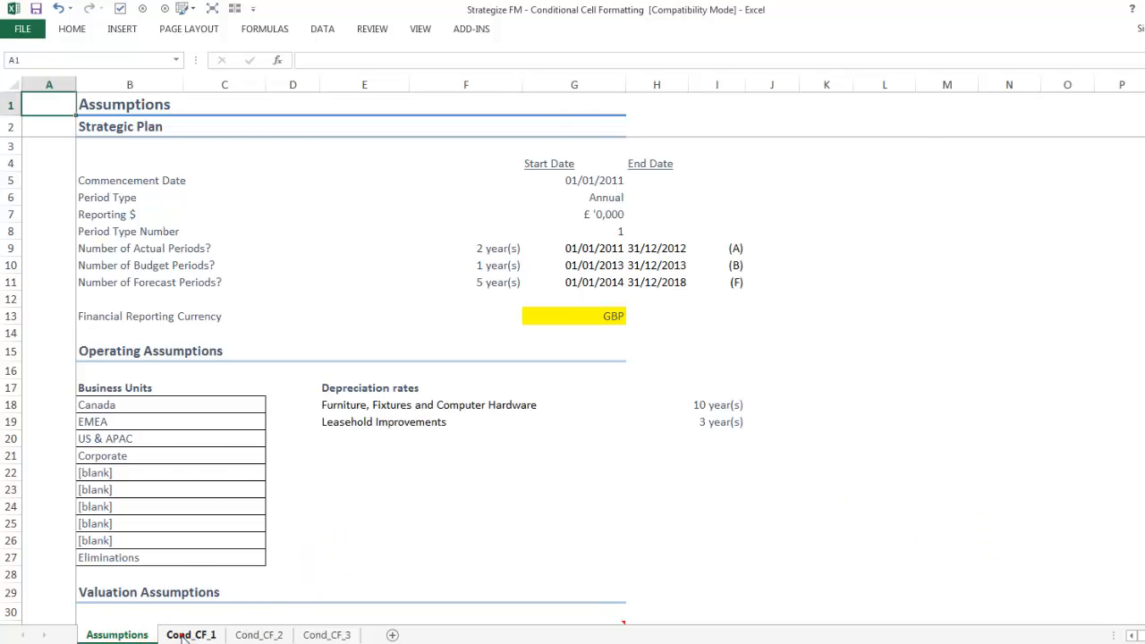
Browse the Cond_CF_1, Cond_CF_2 and Cond_CF_3 example sheets, then return to Assumptions.
{"action": "left_click", "coordinate": [189, 633]}
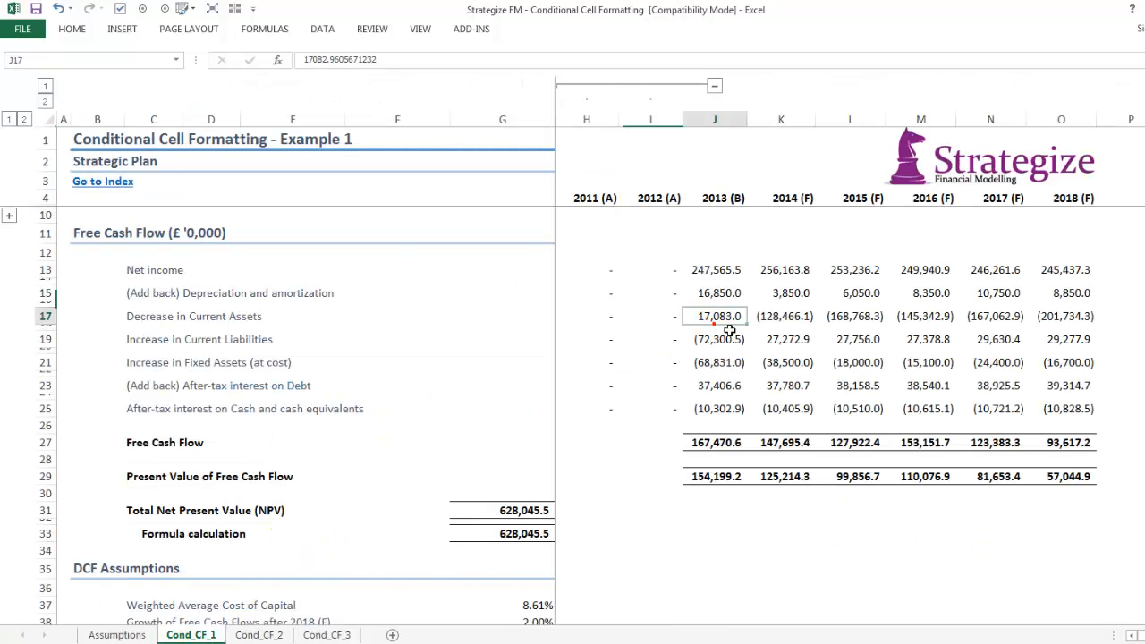
{"action": "left_click", "coordinate": [257, 633]}
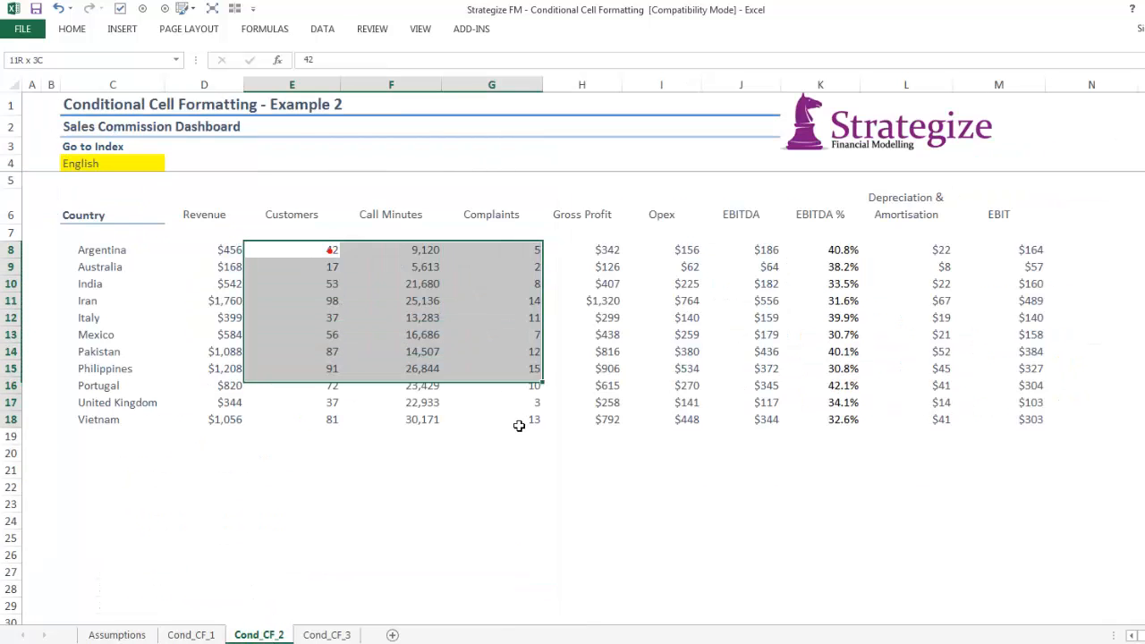
{"action": "left_click", "coordinate": [325, 633]}
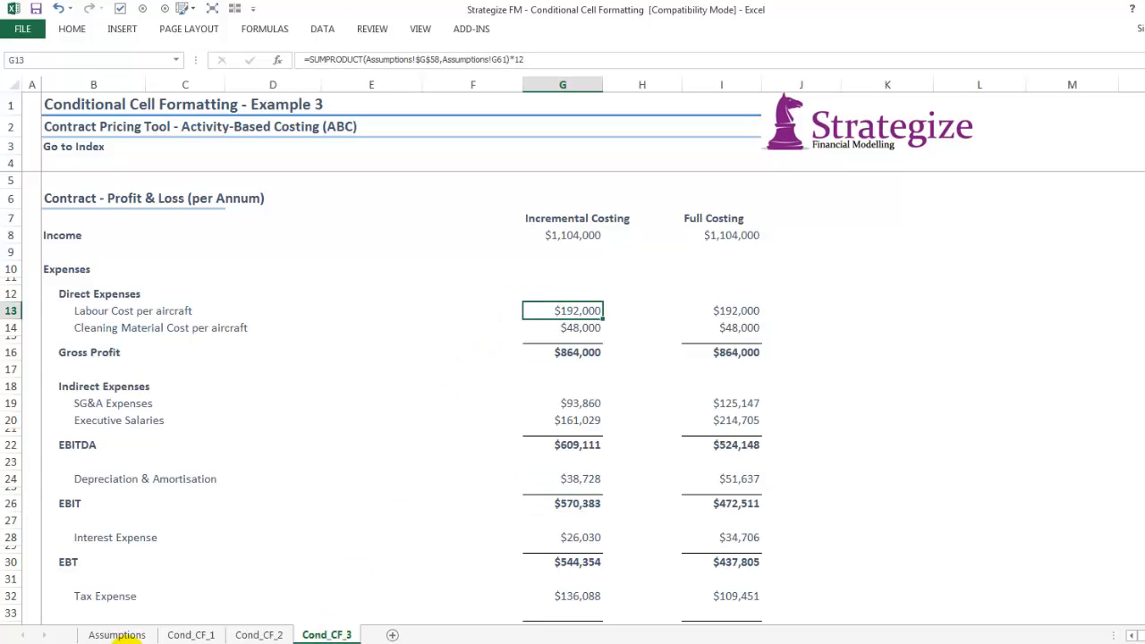
{"action": "left_click", "coordinate": [117, 634]}
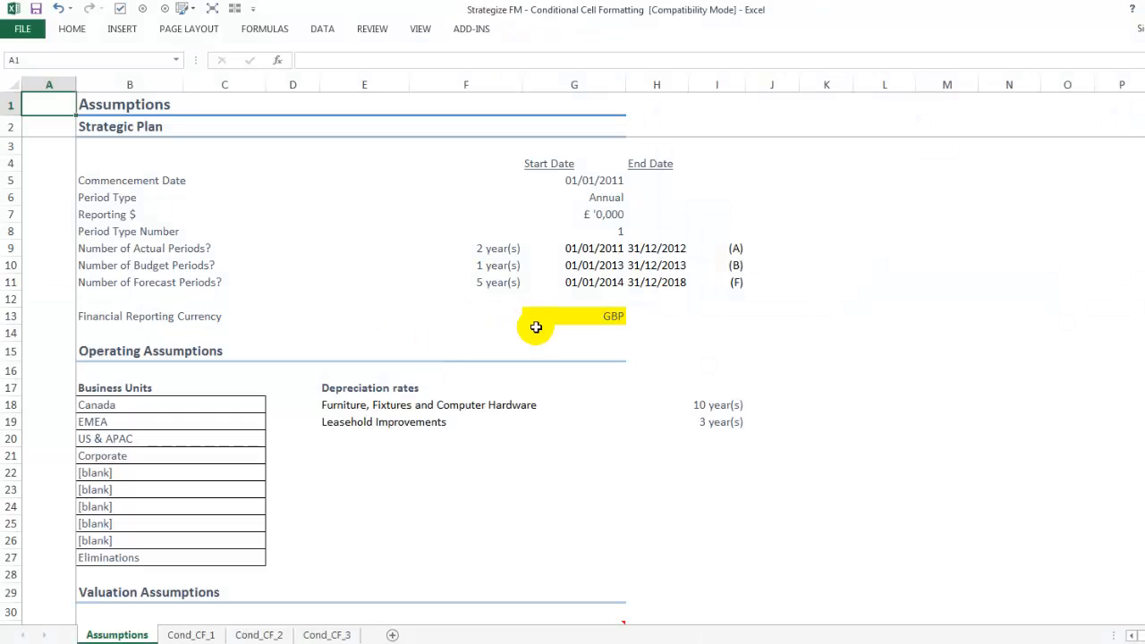
Inspect the data-validation currency list behind the G13 reporting currency drop-down.
{"action": "left_click", "coordinate": [573, 315]}
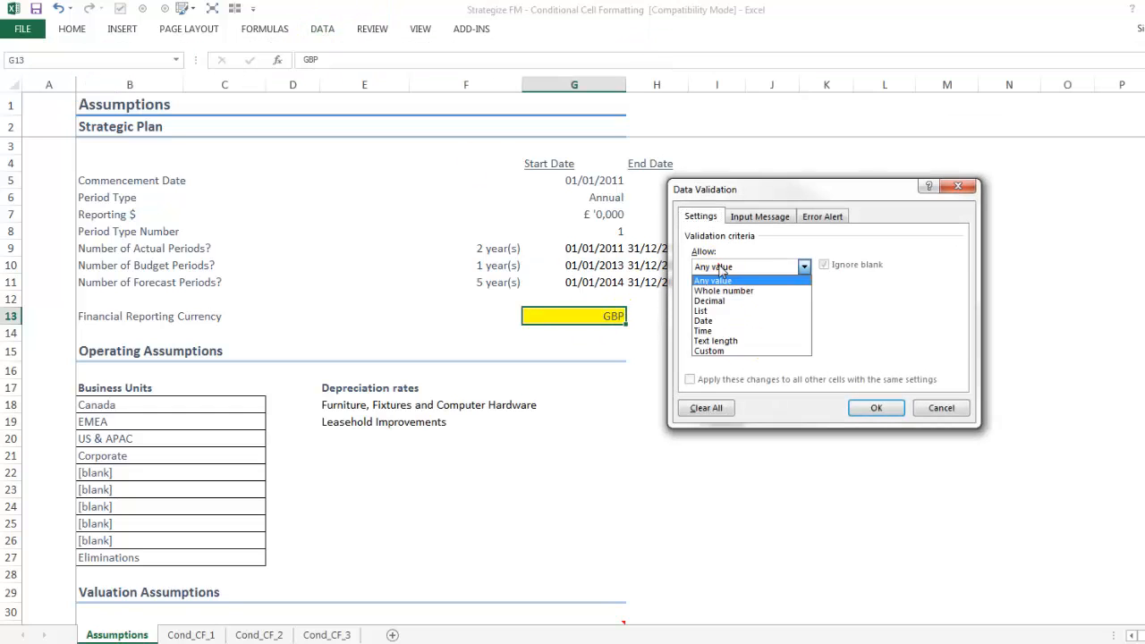
{"action": "left_click", "coordinate": [701, 311]}
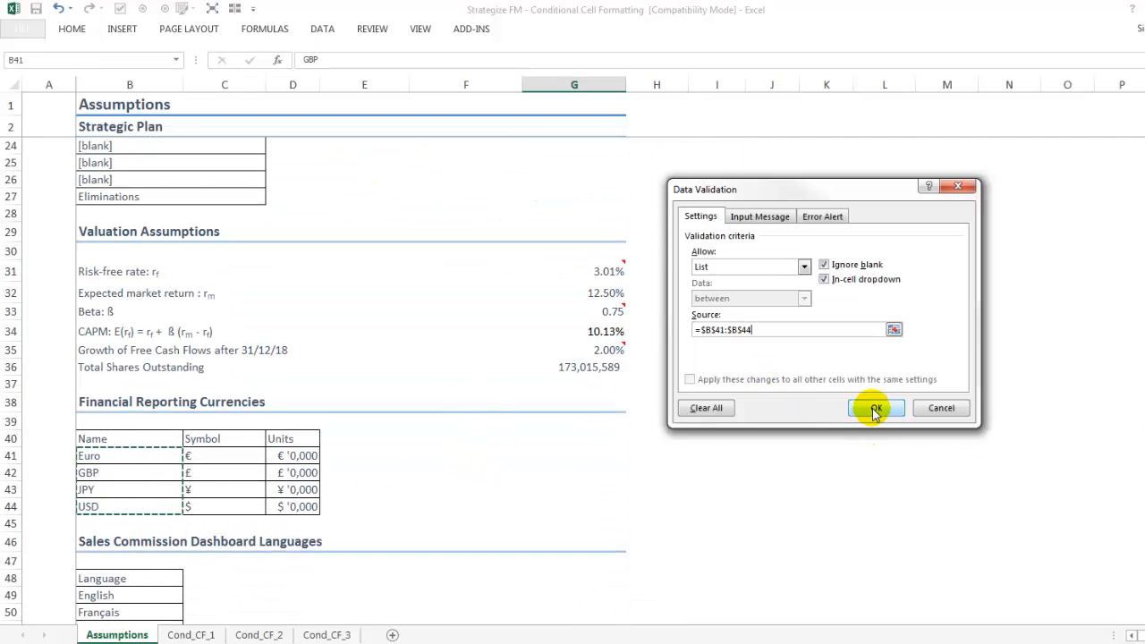
{"action": "left_click", "coordinate": [874, 408]}
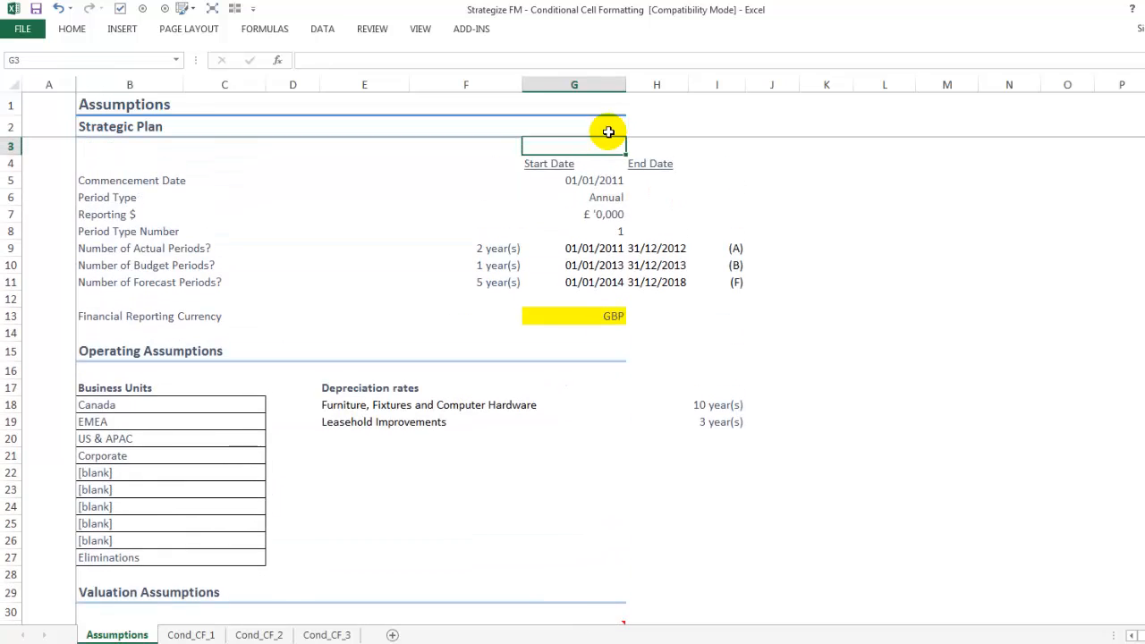
Enter =MATCH(G13,$B$41:$B$44,0) in H13, returning 2 for GBP, and move to Cond_CF_1.
{"action": "left_click", "coordinate": [572, 315]}
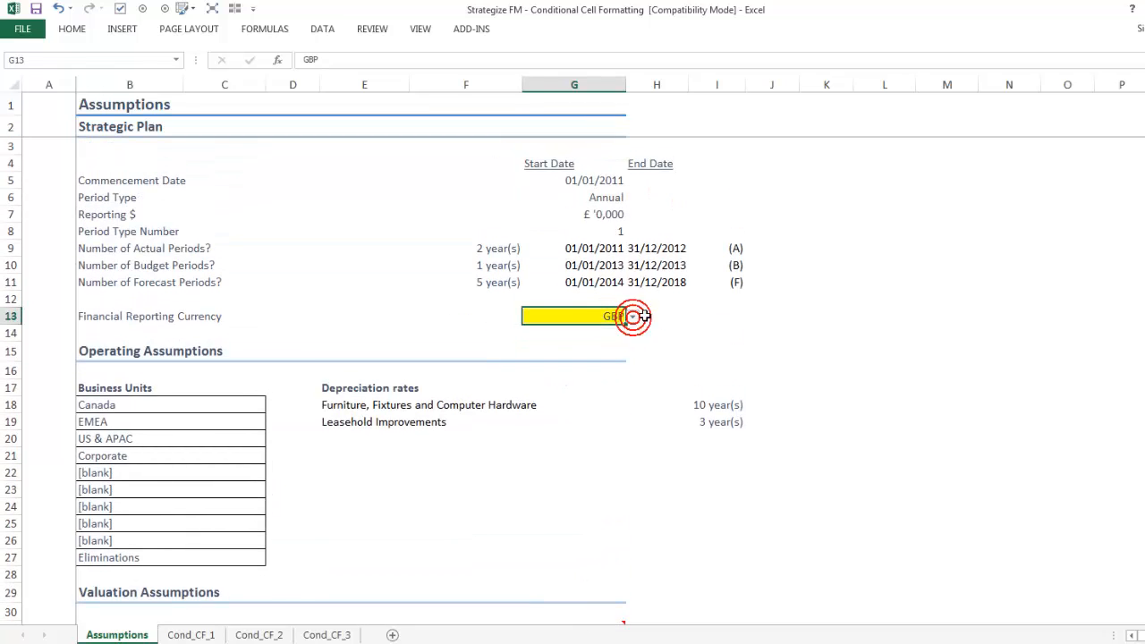
{"action": "type", "text": "=MATCH("}
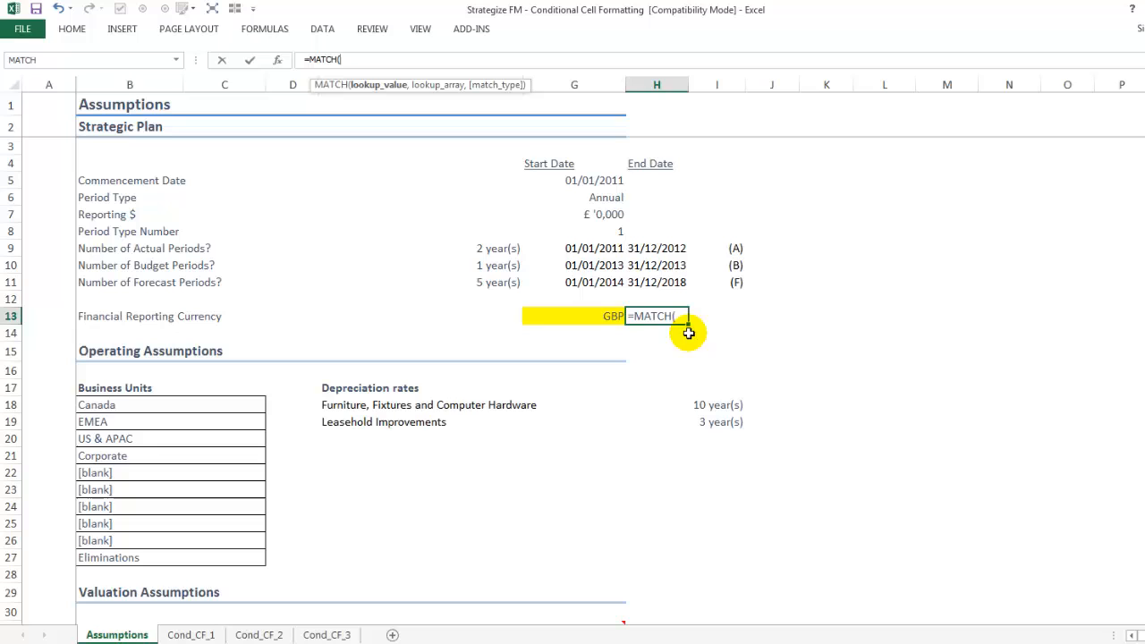
{"action": "left_click", "coordinate": [572, 315]}
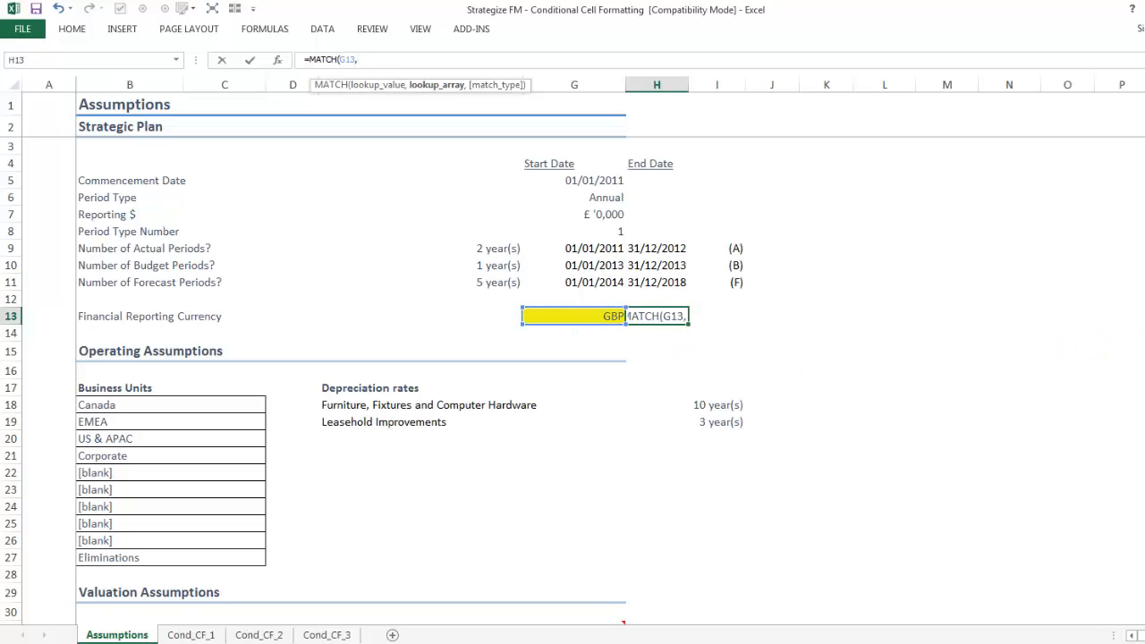
{"action": "scroll", "scroll_direction": "down", "scroll_amount": 3}
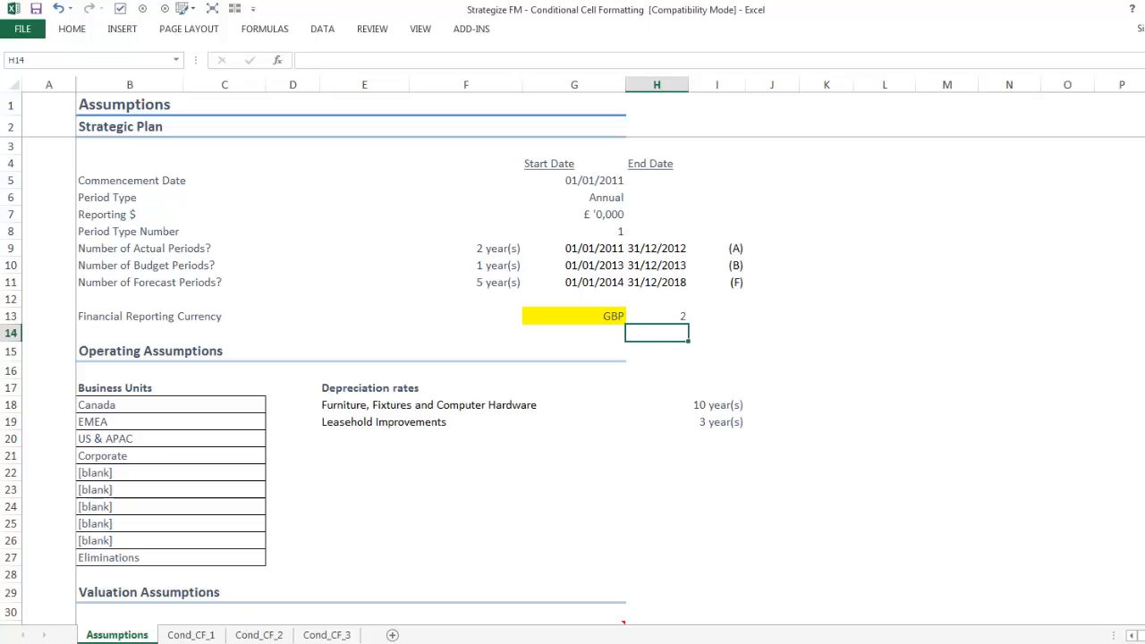
{"action": "left_click", "coordinate": [190, 633]}
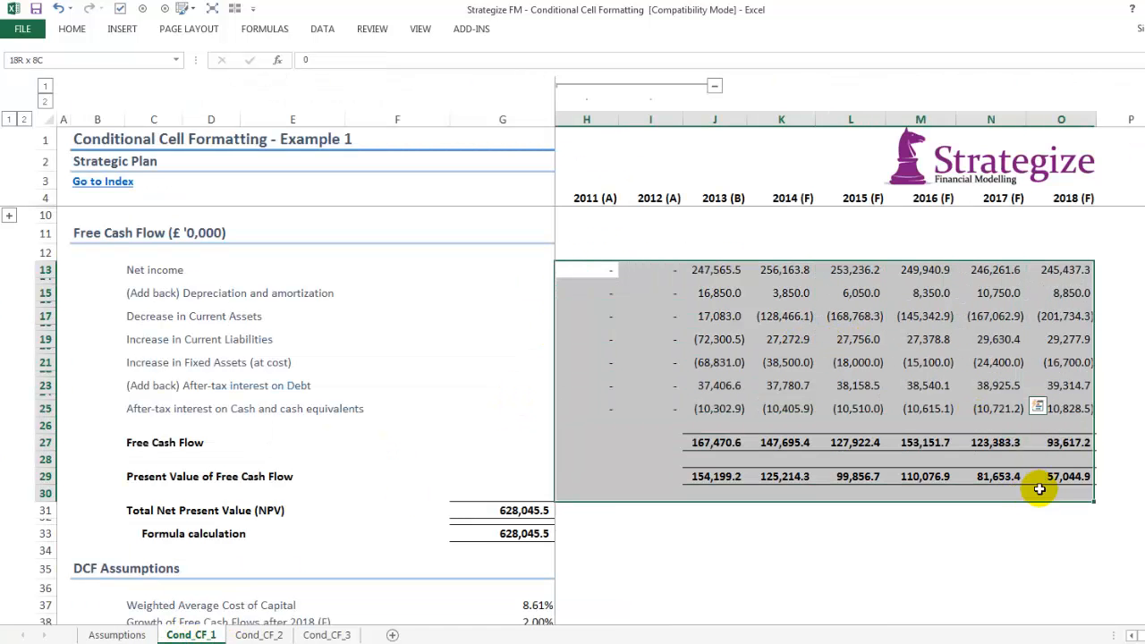
Multi-select the cash flow rows 13–29, free cash flow totals, NPV and DCF valuation cells as the figures to format.
{"action": "left_click", "coordinate": [500, 510]}
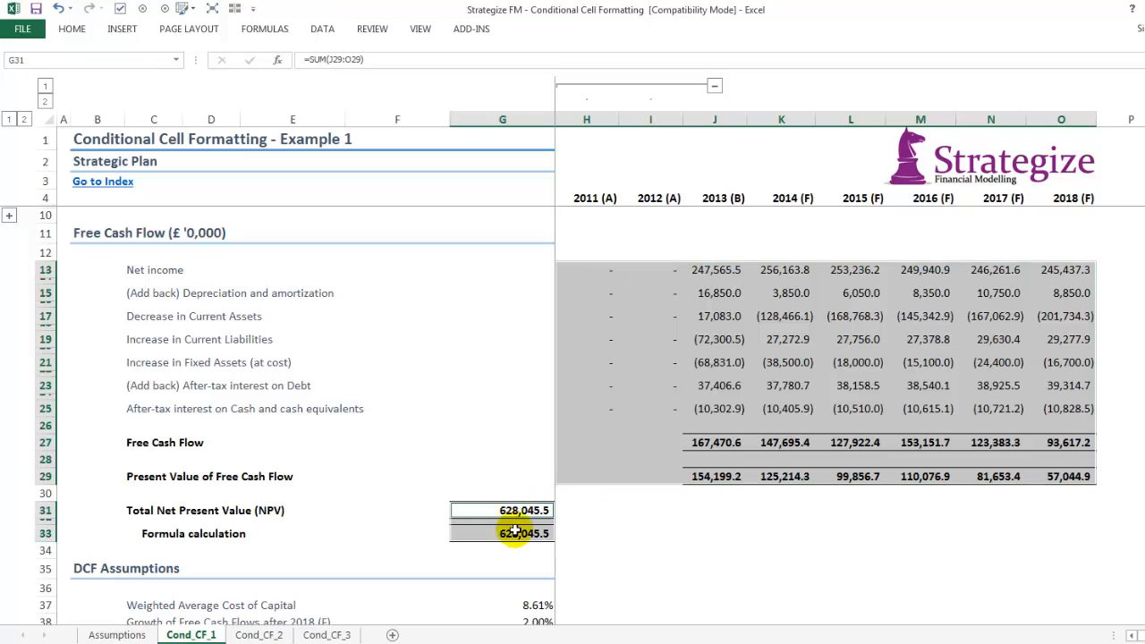
{"action": "scroll", "scroll_direction": "down", "scroll_amount": 3}
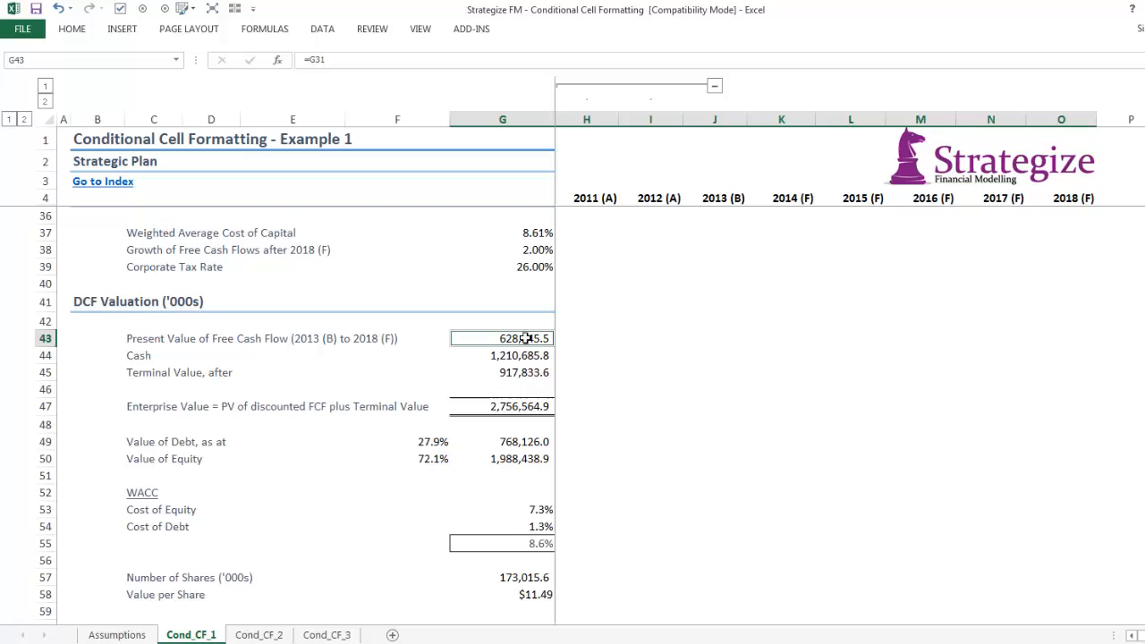
{"action": "left_click", "coordinate": [501, 440]}
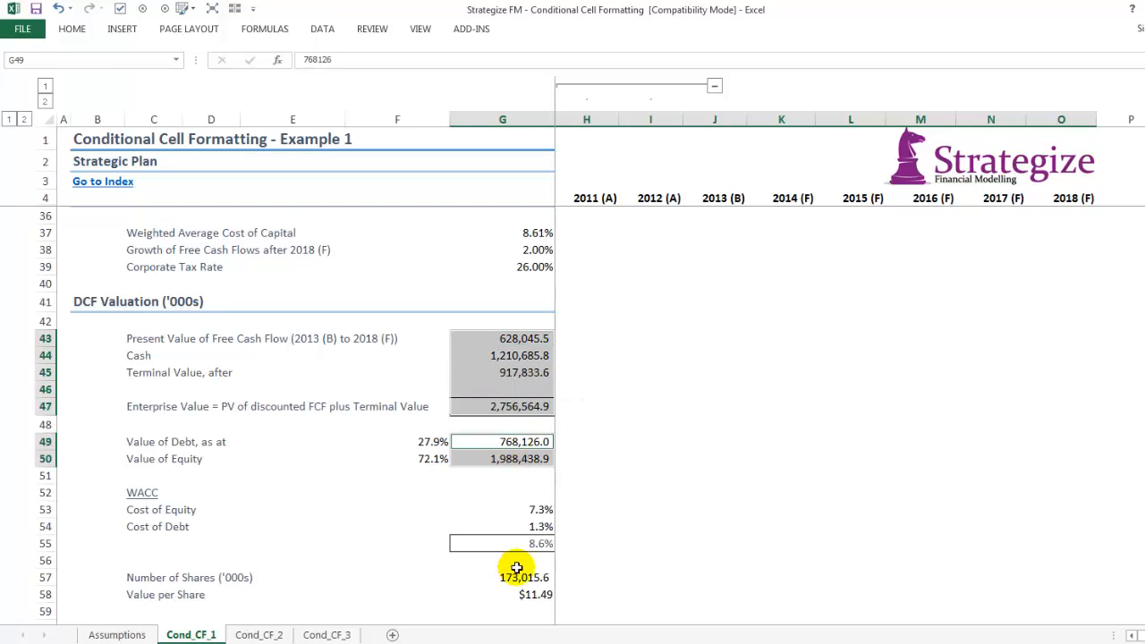
{"action": "left_click", "coordinate": [517, 594]}
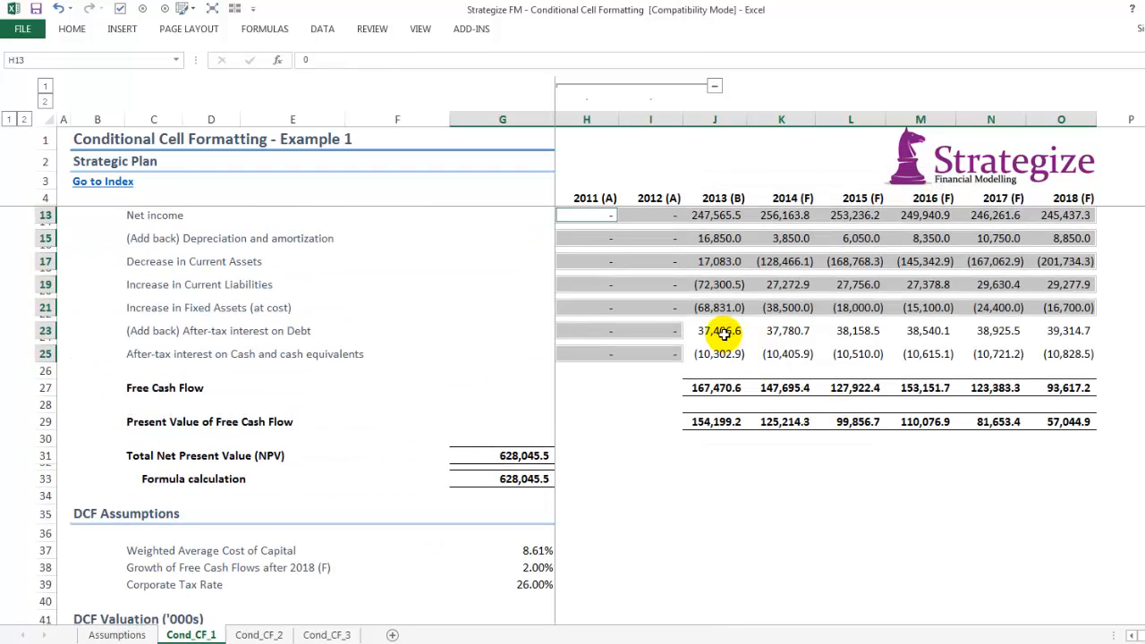
{"action": "left_click", "coordinate": [714, 354]}
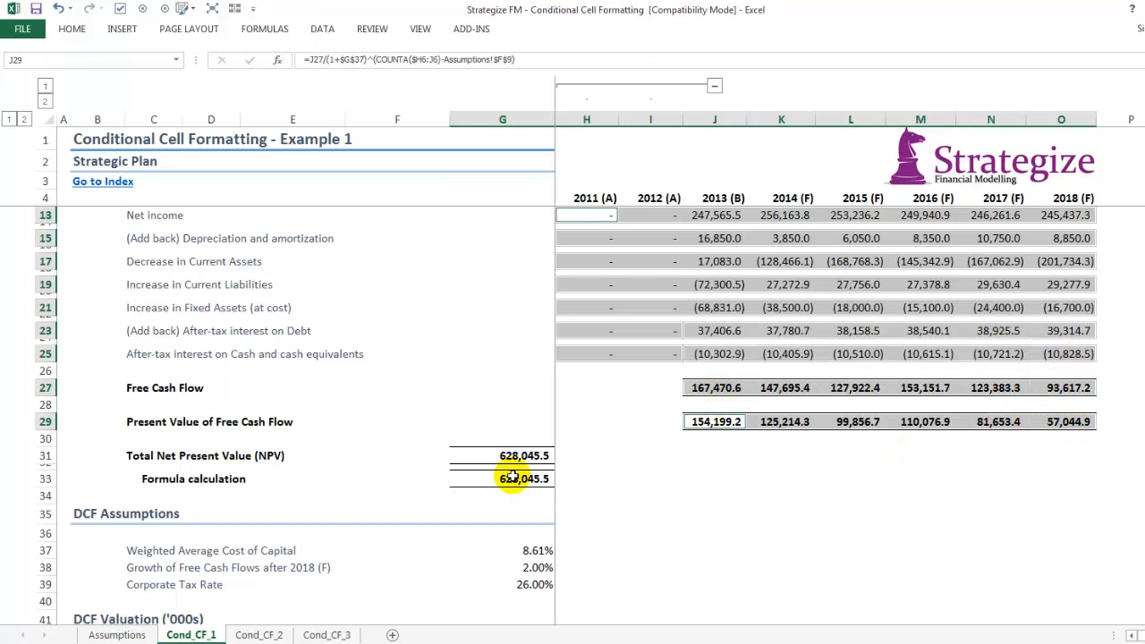
{"action": "left_click", "coordinate": [501, 479]}
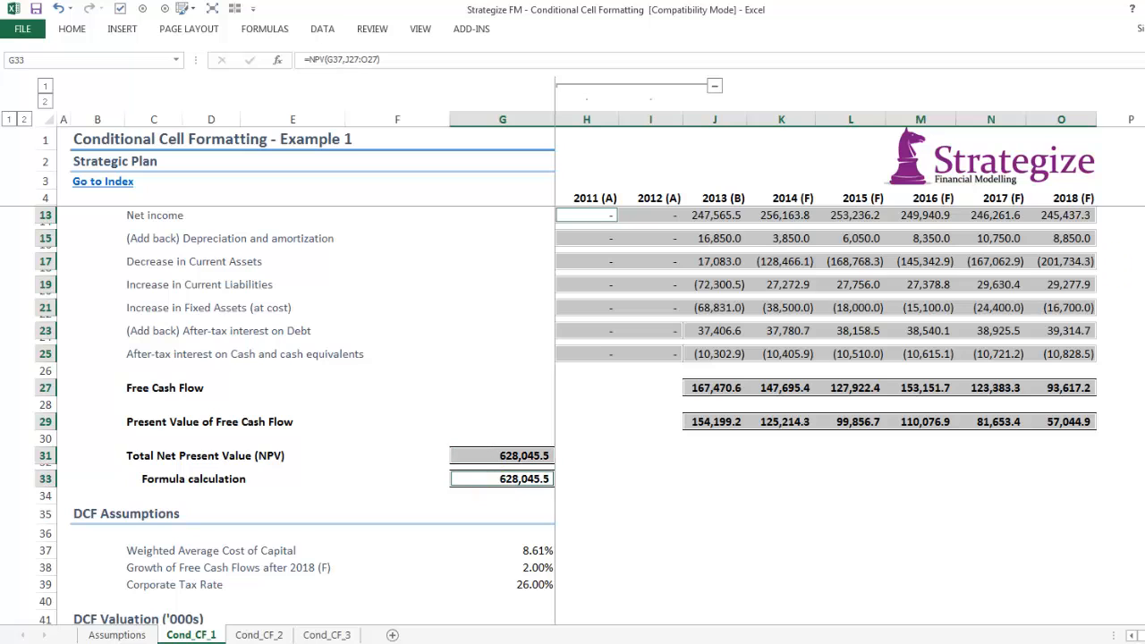
{"action": "scroll", "scroll_direction": "down", "scroll_amount": 3}
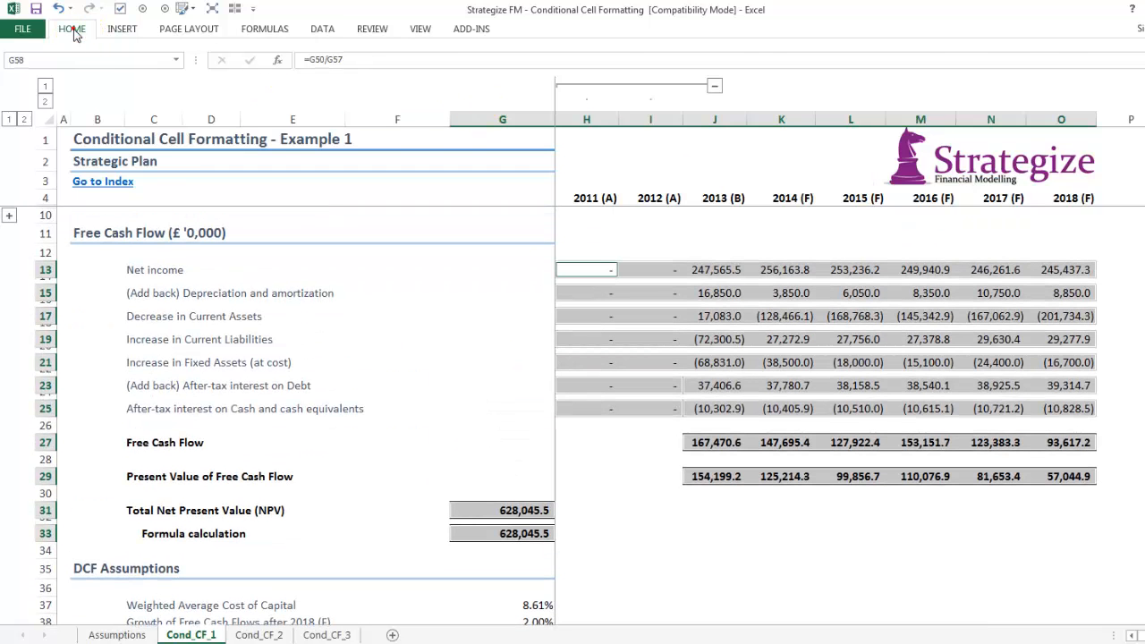
Start a formula-based conditional formatting rule =Assumptions!$H$13=1 and move to its number format.
{"action": "left_click", "coordinate": [622, 68]}
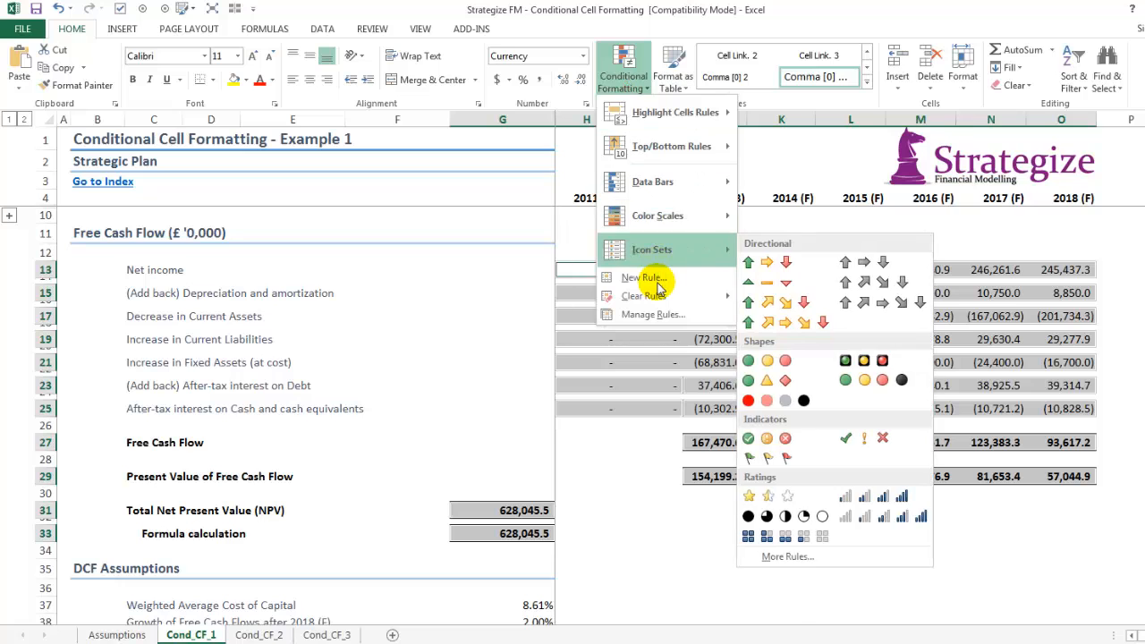
{"action": "left_click", "coordinate": [641, 278]}
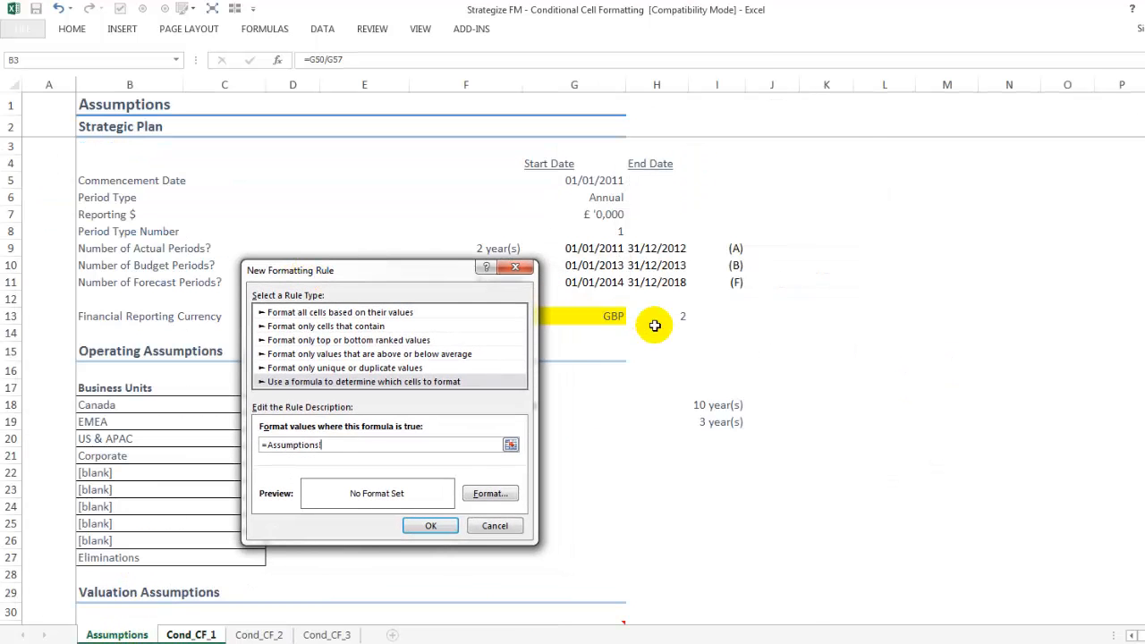
{"action": "left_click", "coordinate": [654, 315]}
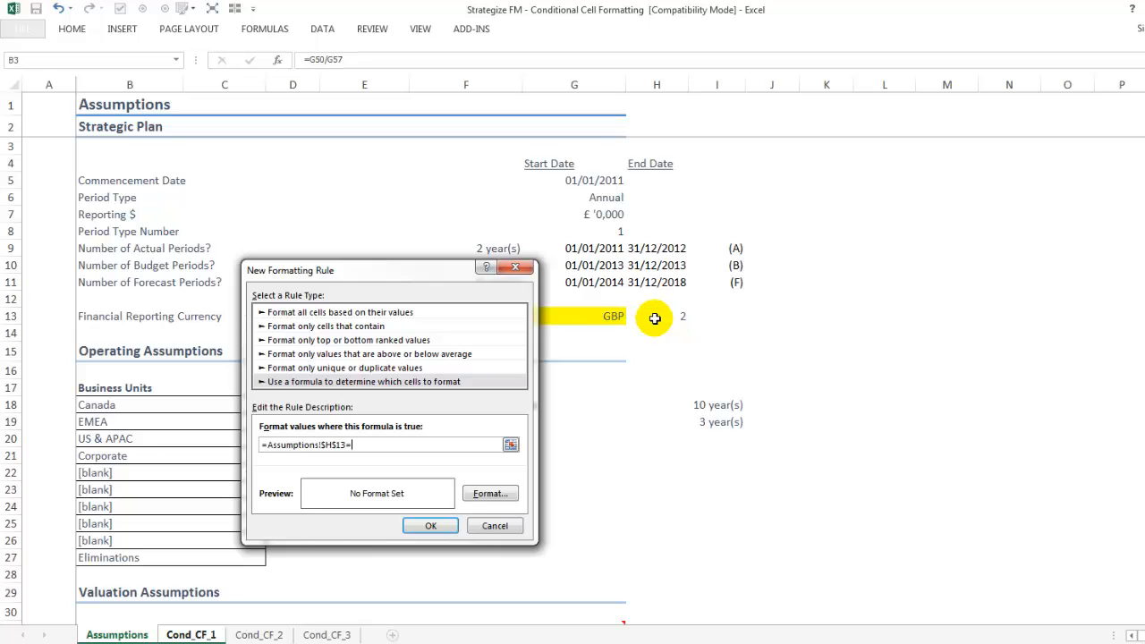
{"action": "left_click", "coordinate": [490, 493]}
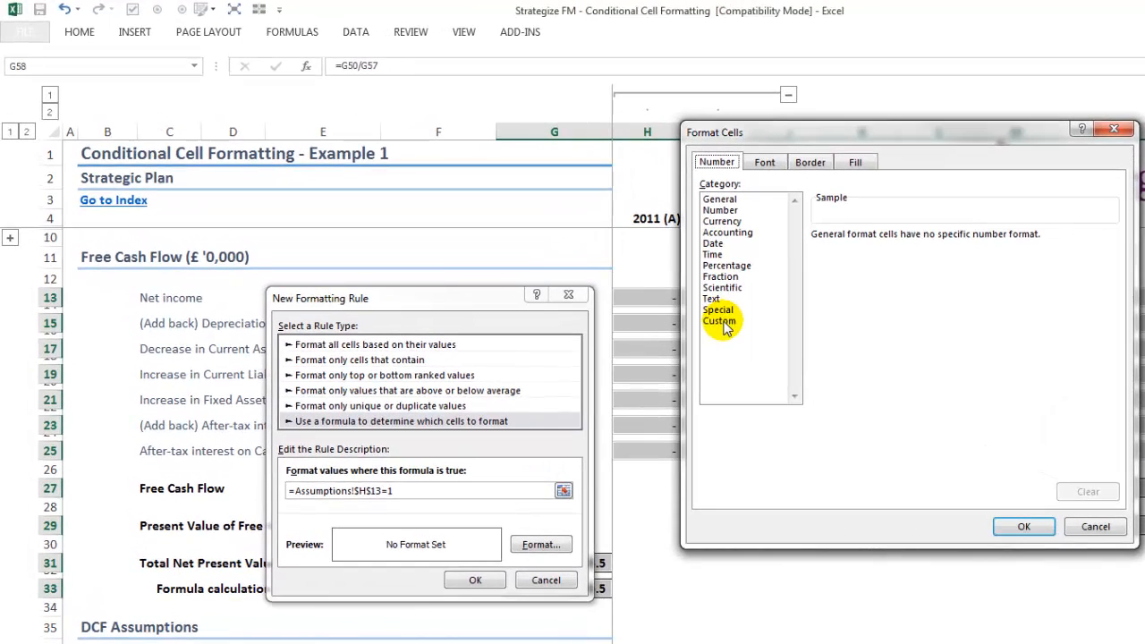
Give the rule the custom format €#,##0.0;(€#,##0.0) and save the euro rule.
{"action": "left_click", "coordinate": [719, 322]}
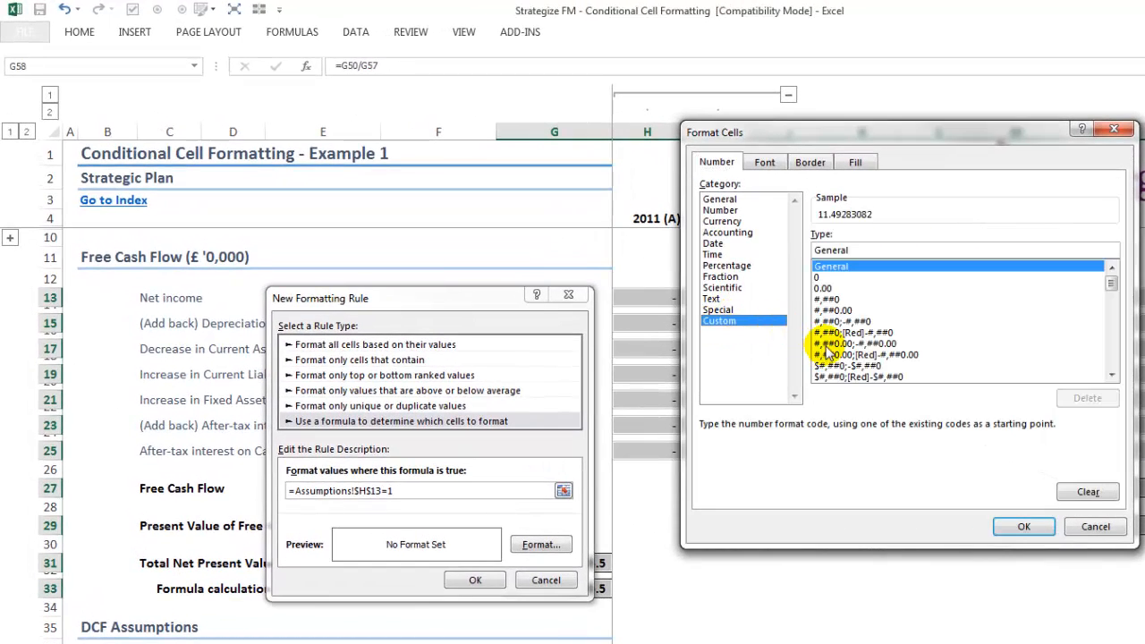
{"action": "left_click", "coordinate": [848, 365]}
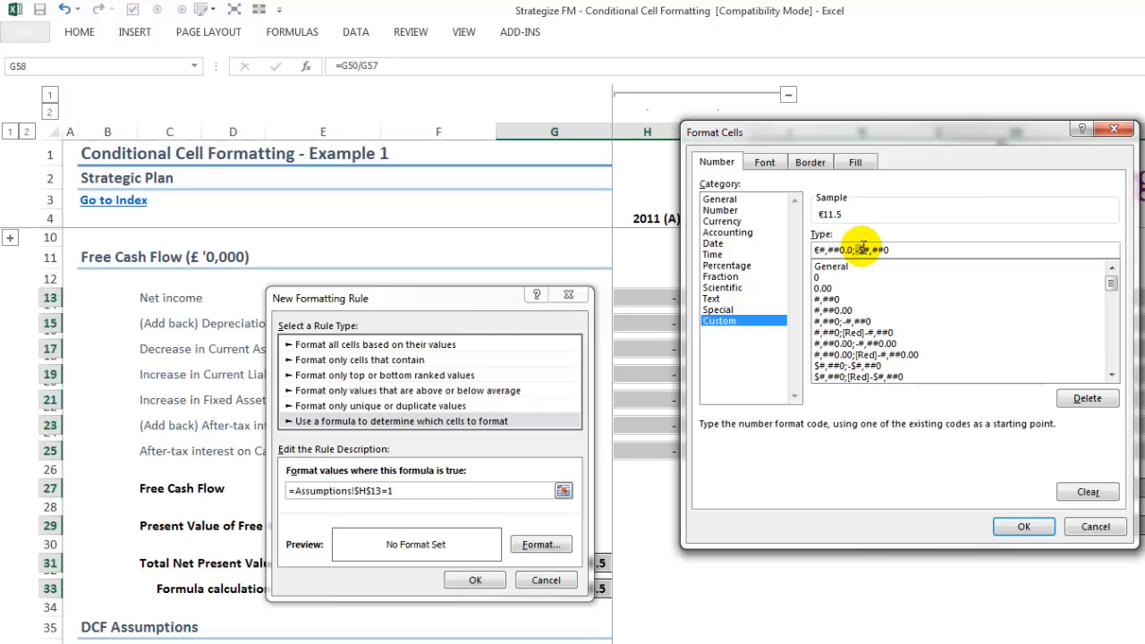
{"action": "type", "text": "(€#,##0"}
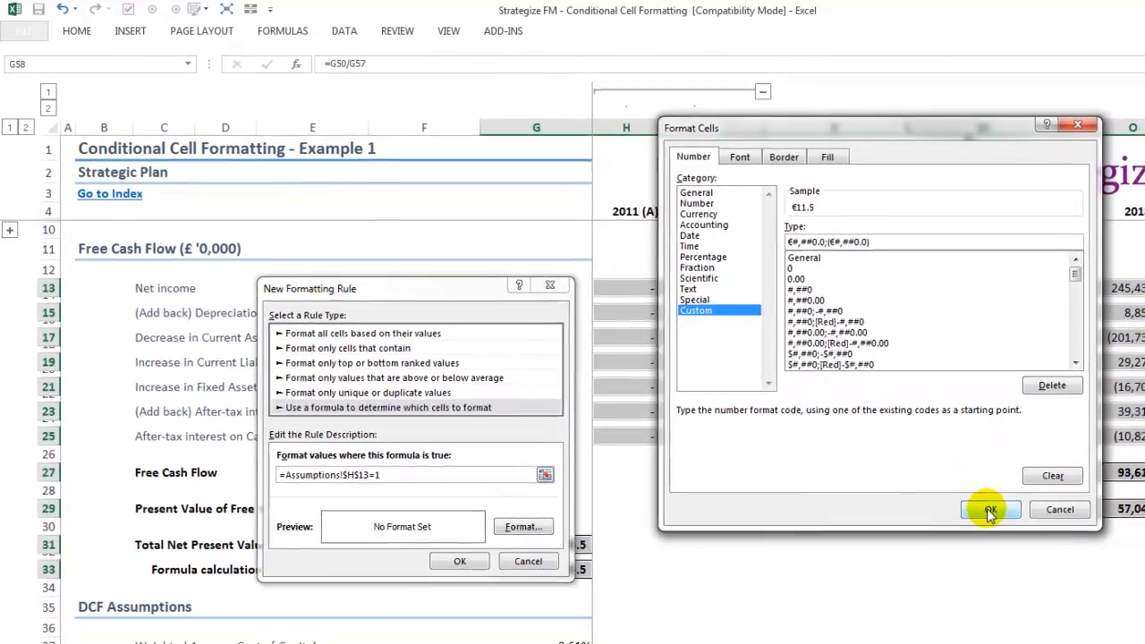
{"action": "left_click", "coordinate": [991, 510]}
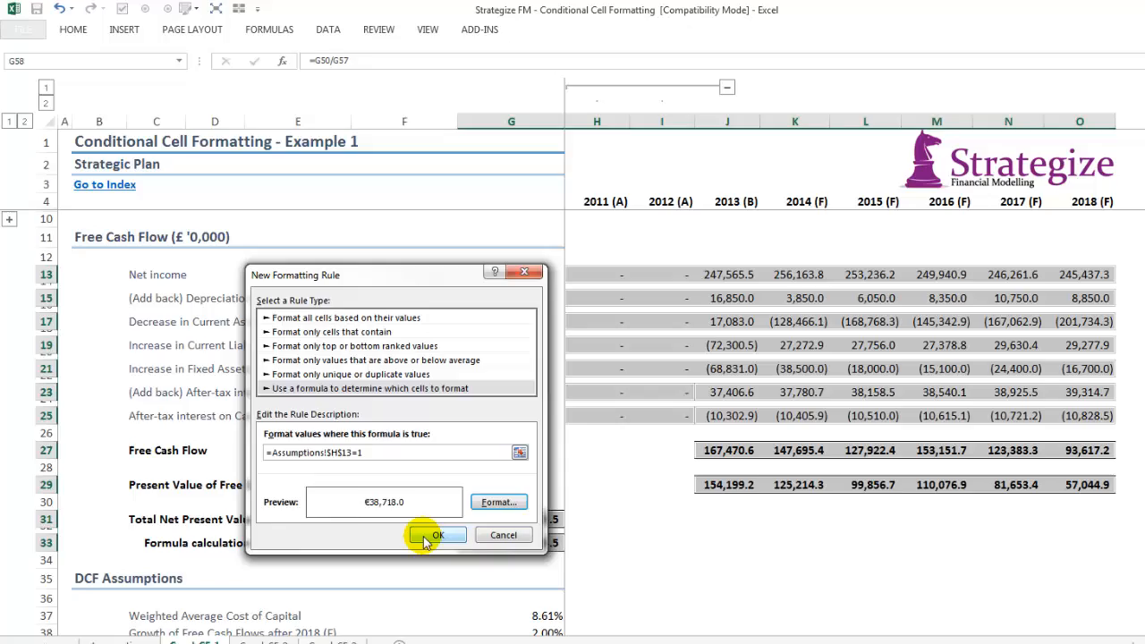
{"action": "left_click", "coordinate": [436, 535]}
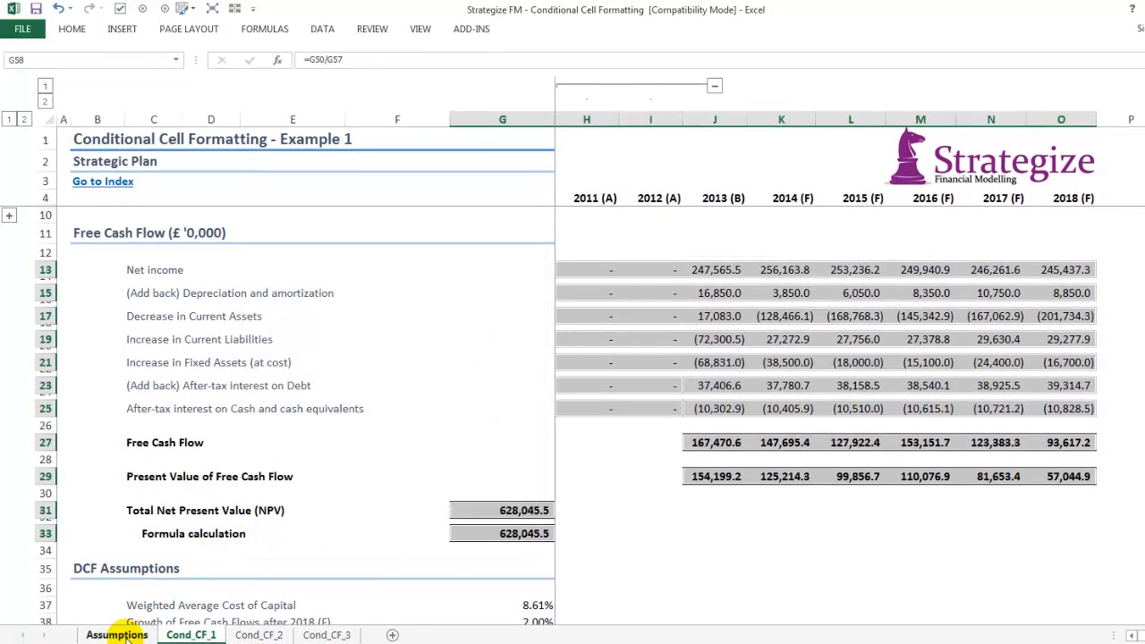
Start a second formula-based conditional formatting rule on Cond_CF_1 for currency number 2.
{"action": "left_click", "coordinate": [116, 635]}
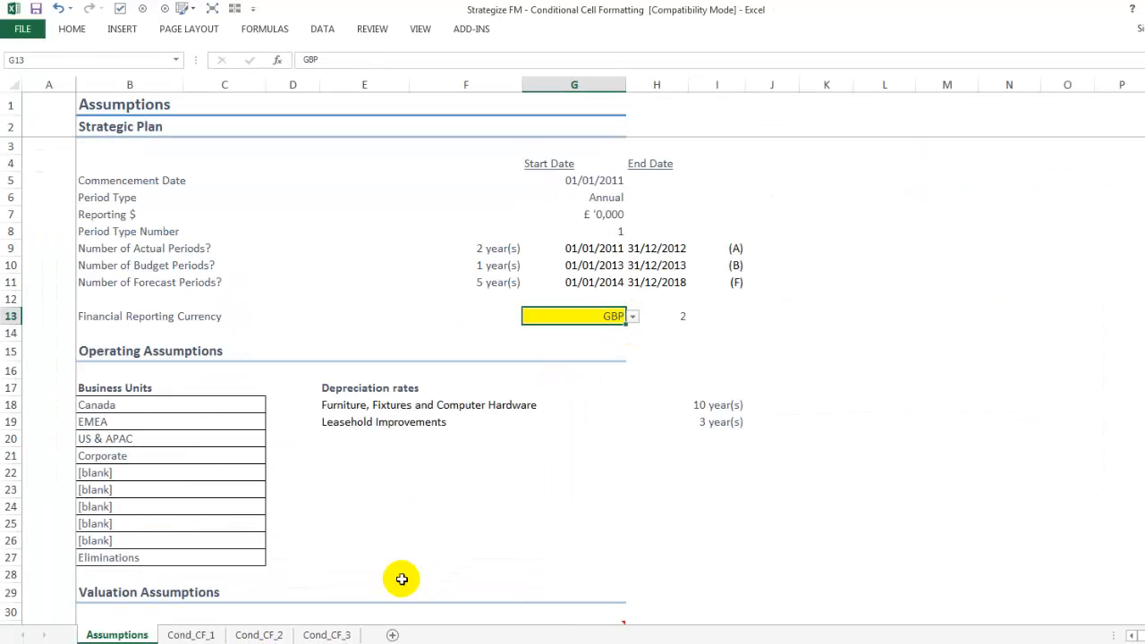
{"action": "left_click", "coordinate": [190, 633]}
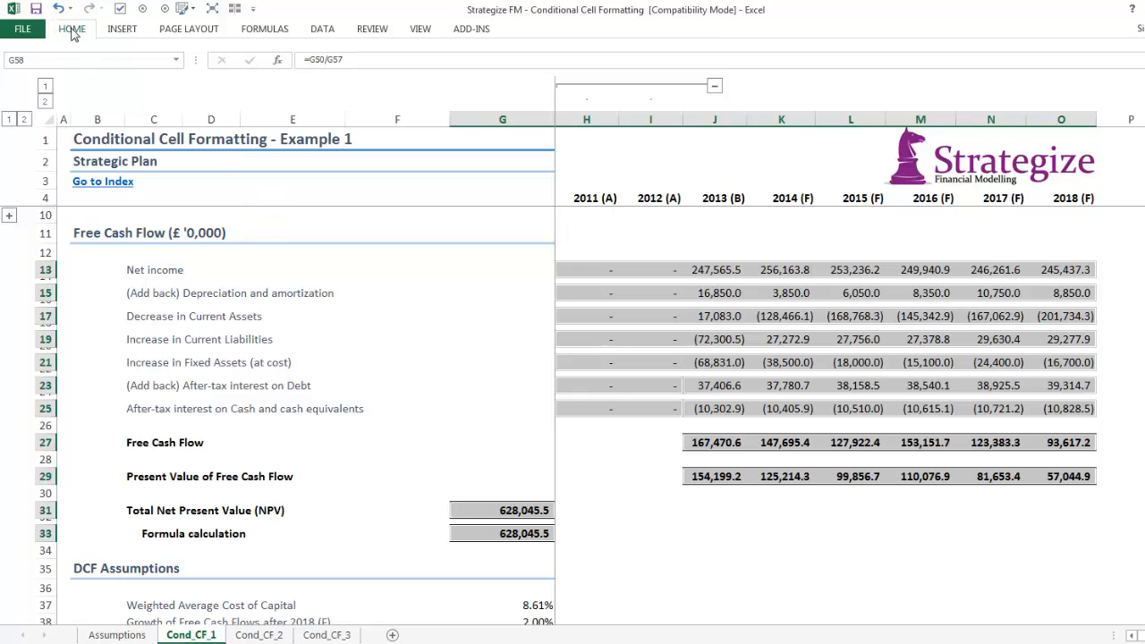
{"action": "left_click", "coordinate": [622, 68]}
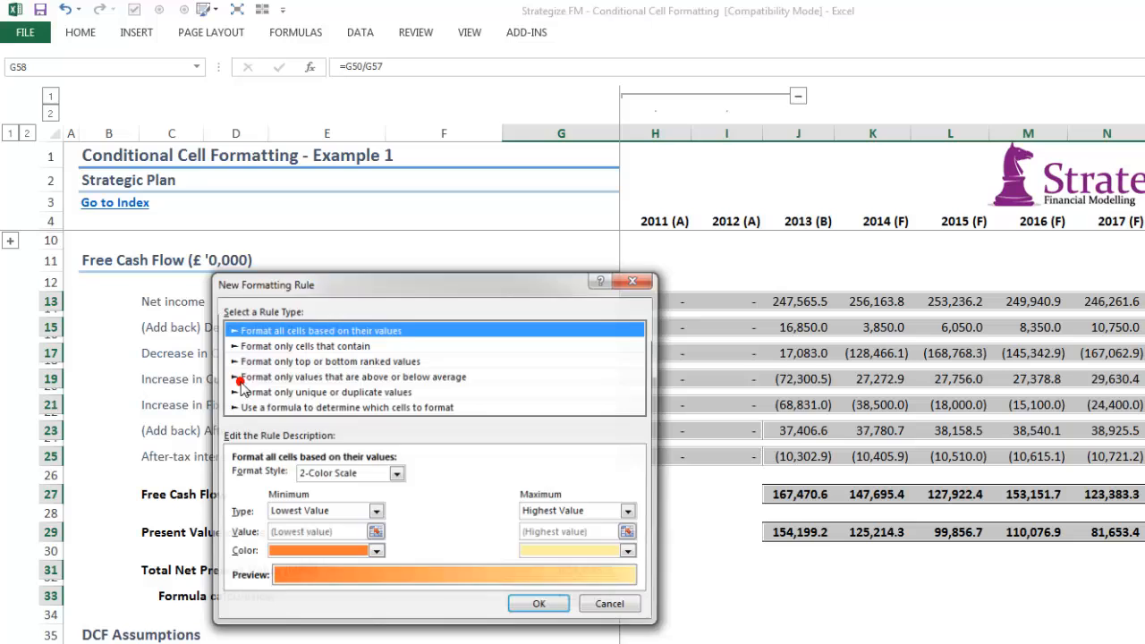
{"action": "left_click", "coordinate": [347, 408]}
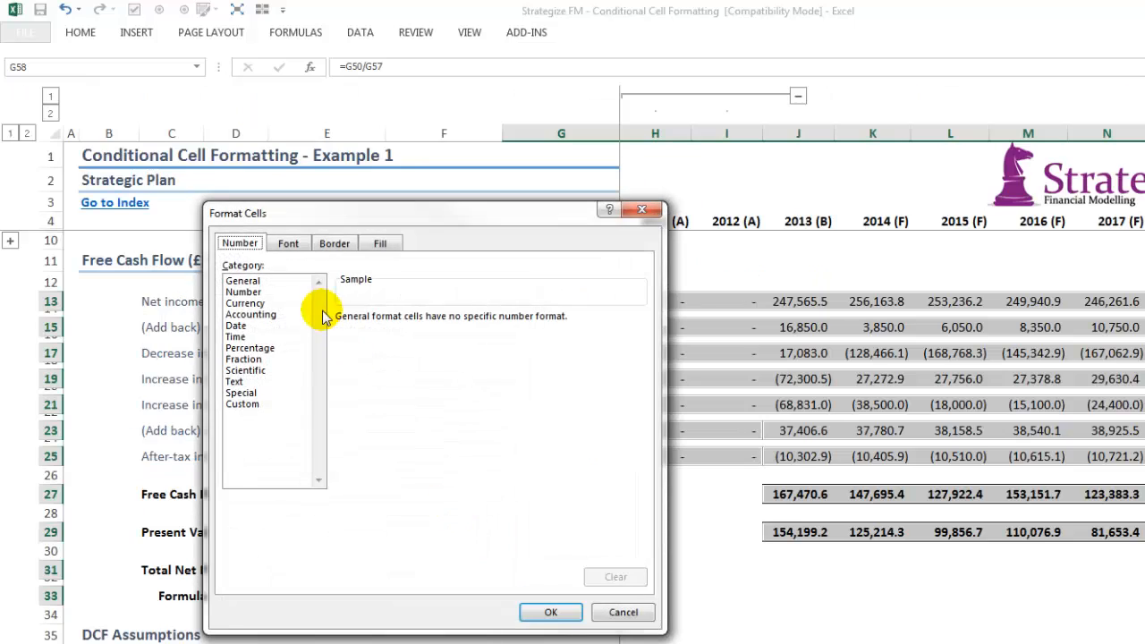
Give it the custom pound format £#,##0.0;(£#,##0.0);"-" with zero shown as a dash.
{"action": "left_click", "coordinate": [241, 405]}
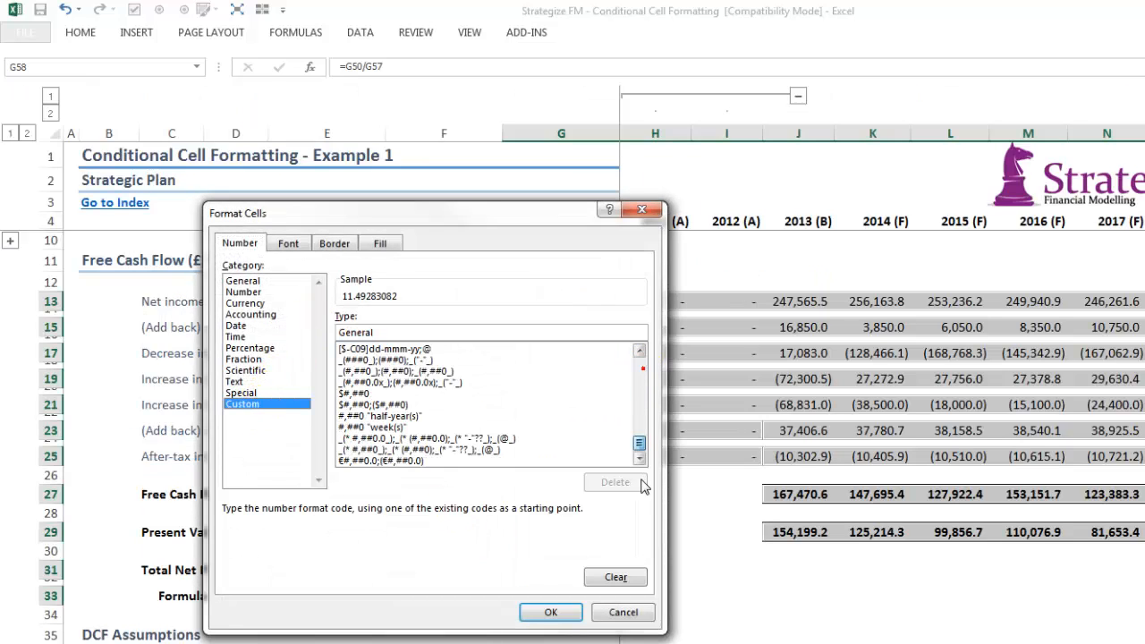
{"action": "left_click", "coordinate": [379, 462]}
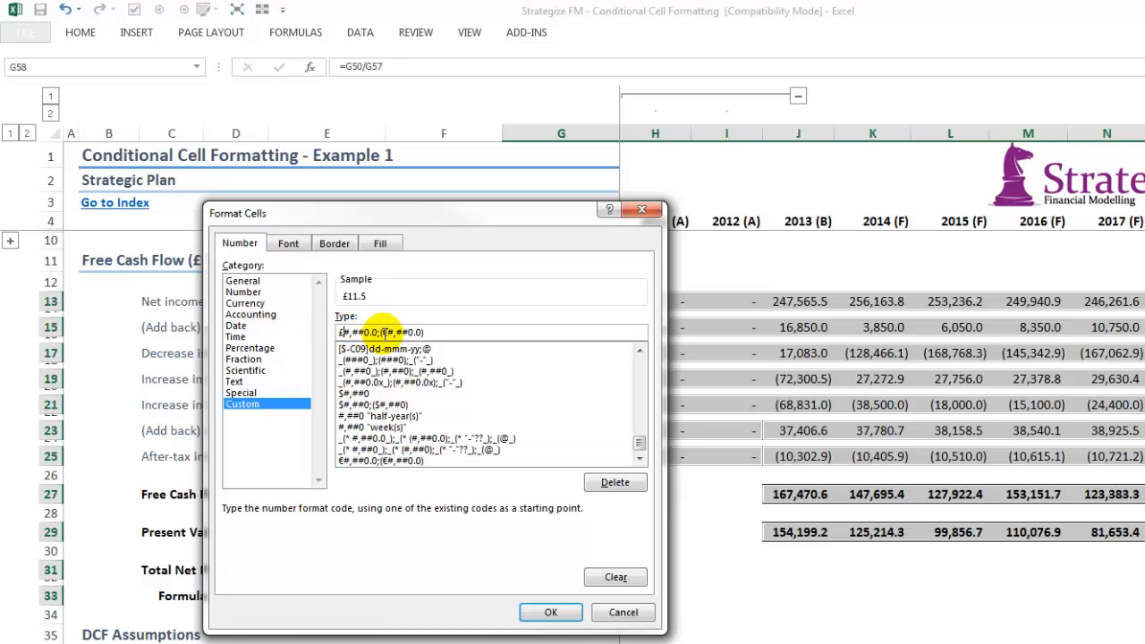
{"action": "left_click", "coordinate": [393, 358]}
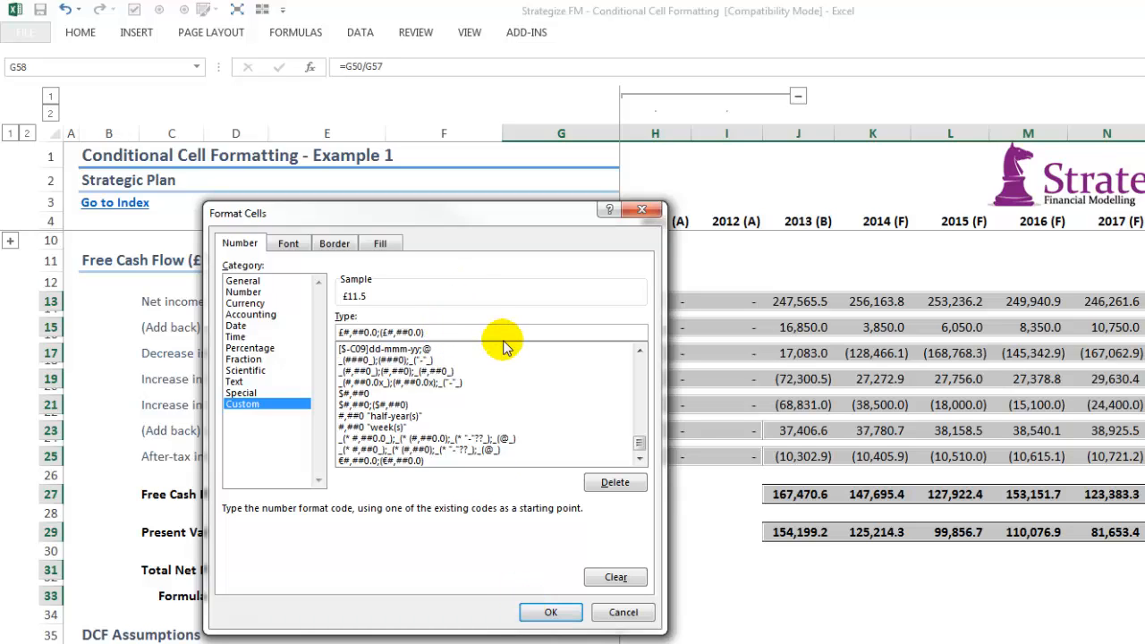
{"action": "type", "text": ";-"}
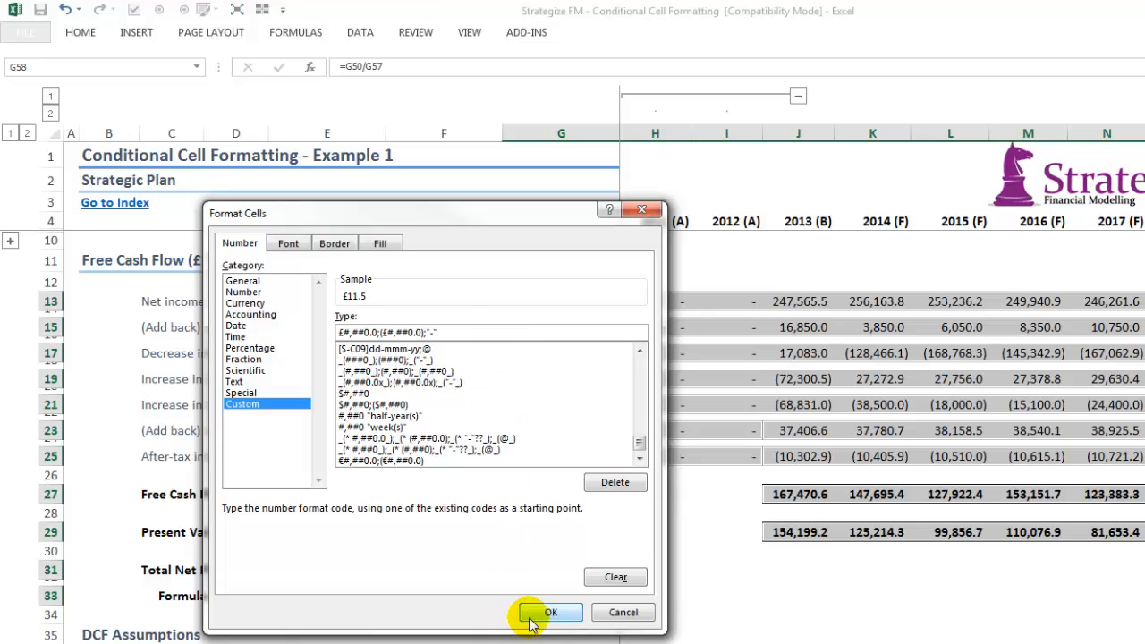
{"action": "left_click", "coordinate": [551, 612]}
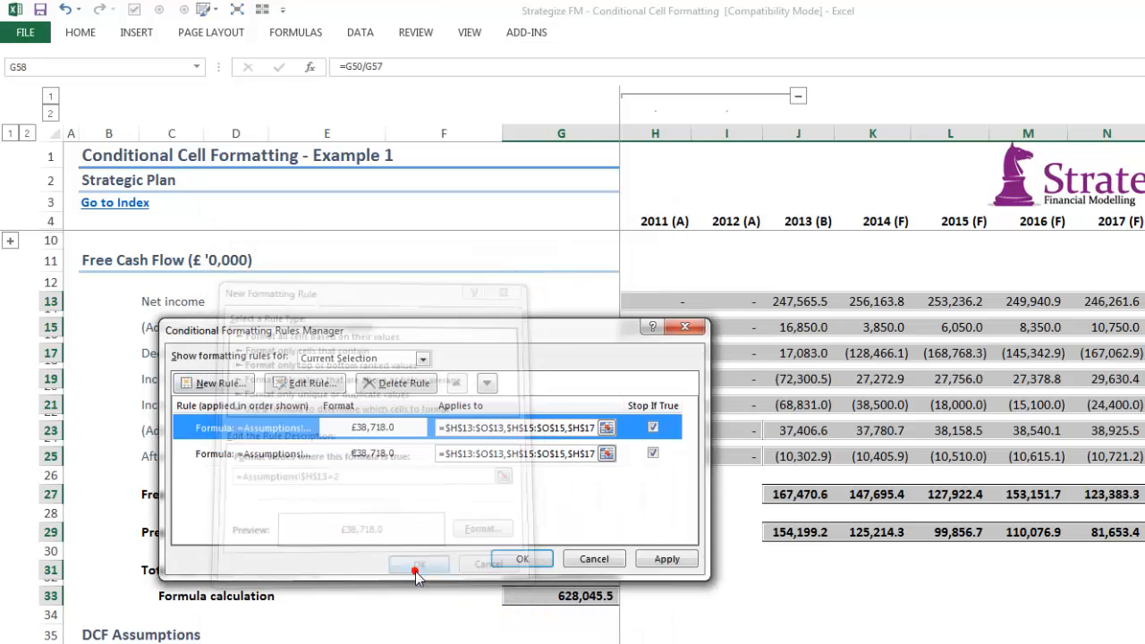
Apply the pound rule so figures show £, review the euro rule's format code, and close the Rules Manager.
{"action": "left_click", "coordinate": [419, 565]}
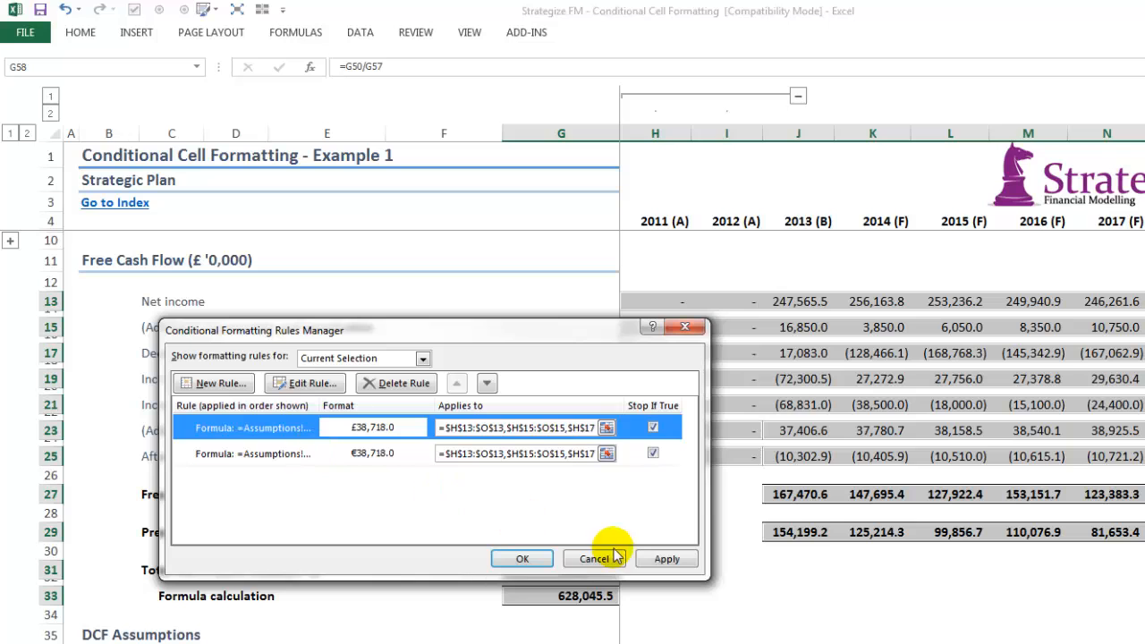
{"action": "left_click", "coordinate": [665, 558]}
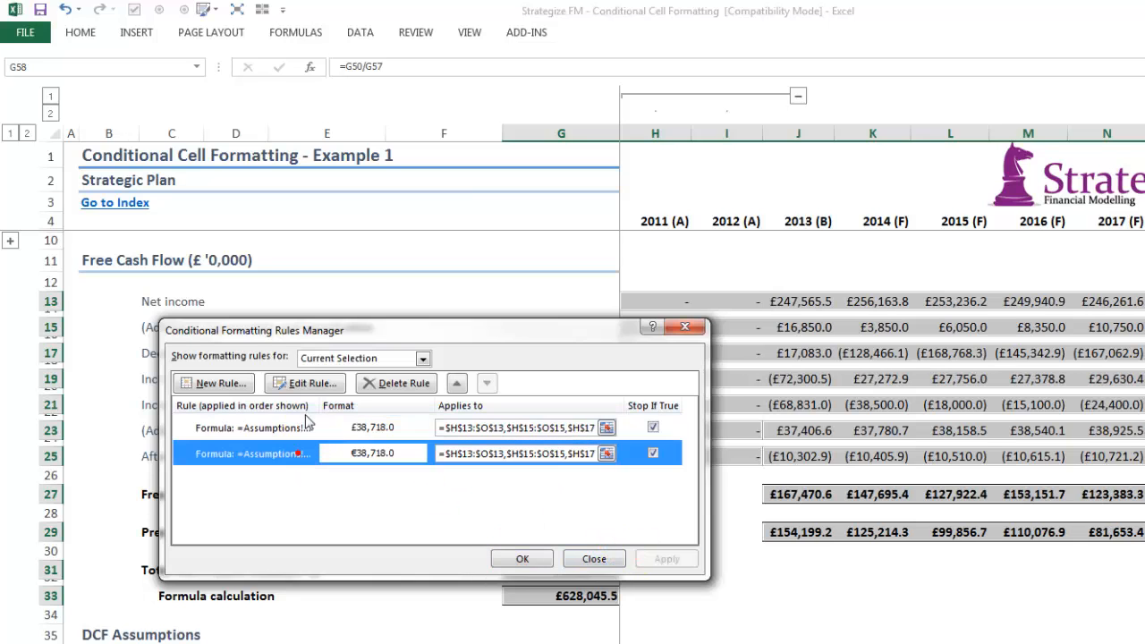
{"action": "left_click", "coordinate": [304, 383]}
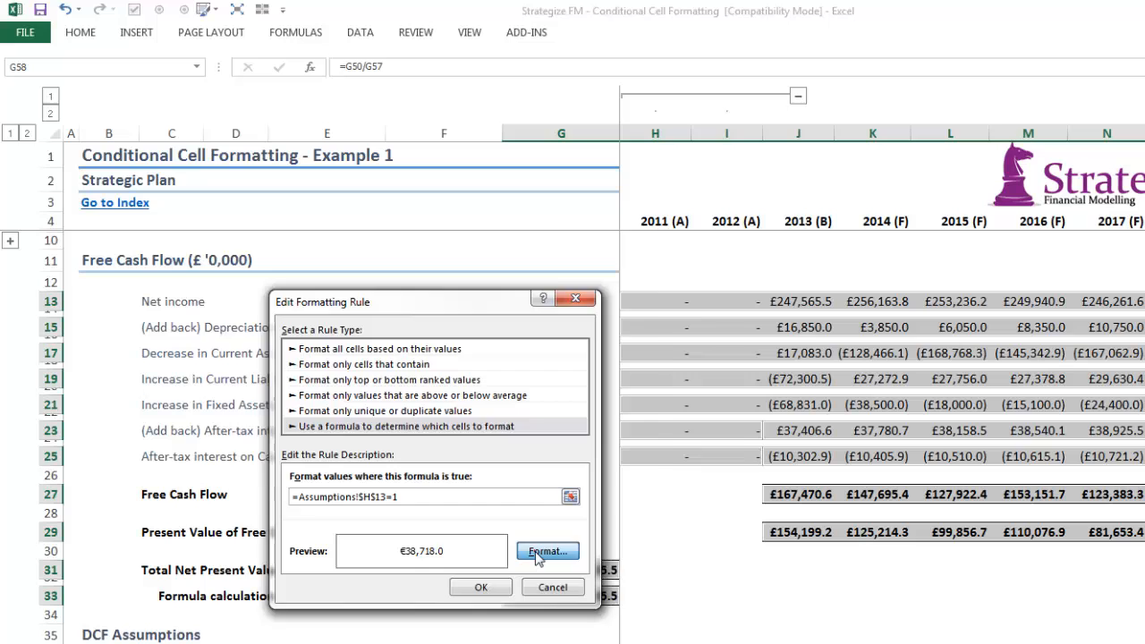
{"action": "left_click", "coordinate": [545, 550]}
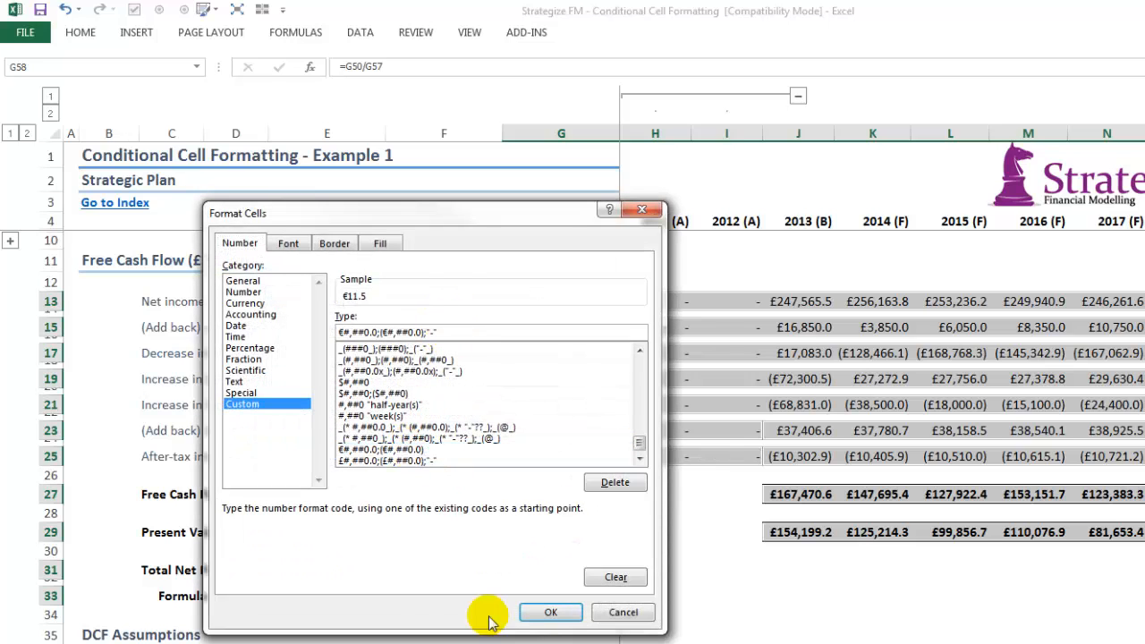
{"action": "left_click", "coordinate": [551, 611]}
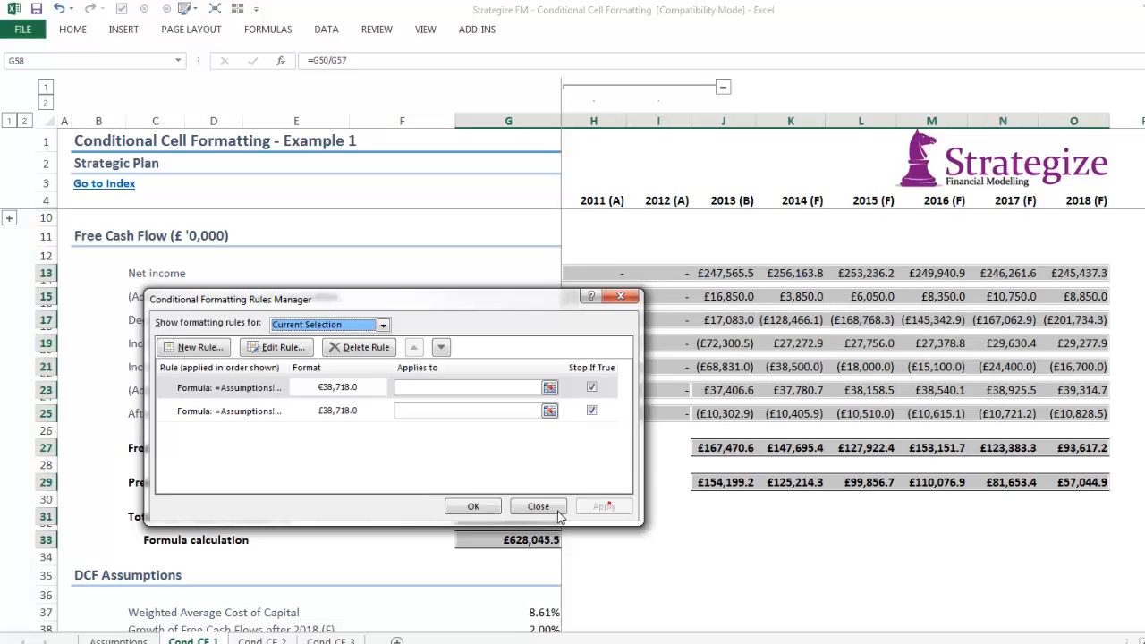
{"action": "left_click", "coordinate": [537, 506]}
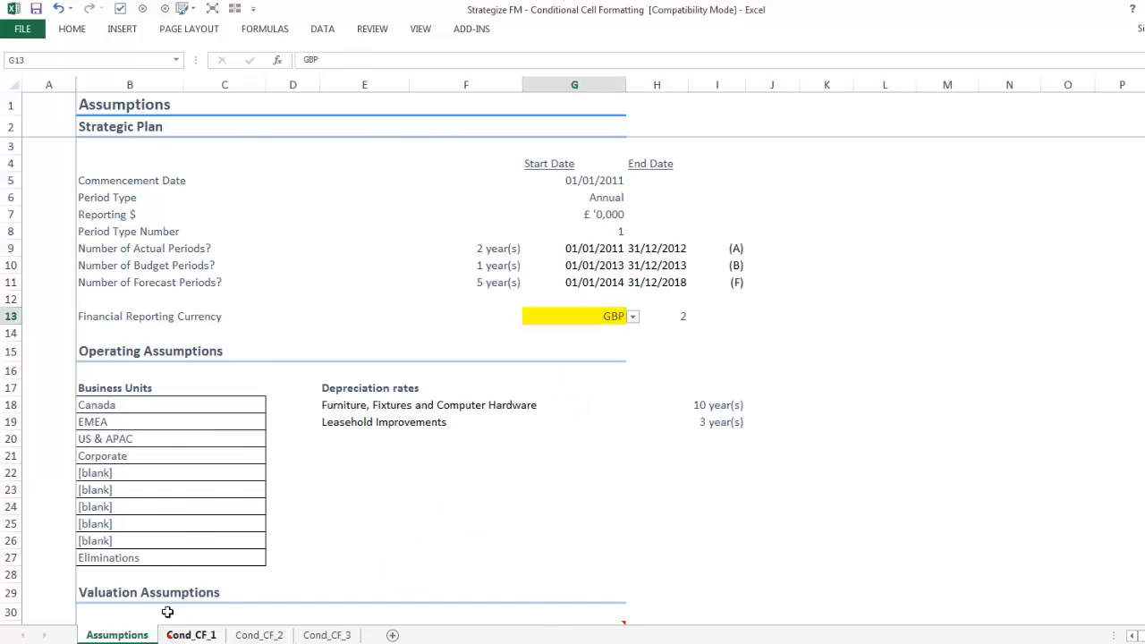
Add a third rule with a yen number format on Cond_CF_1 and reopen the Manage Rules list.
{"action": "left_click", "coordinate": [190, 635]}
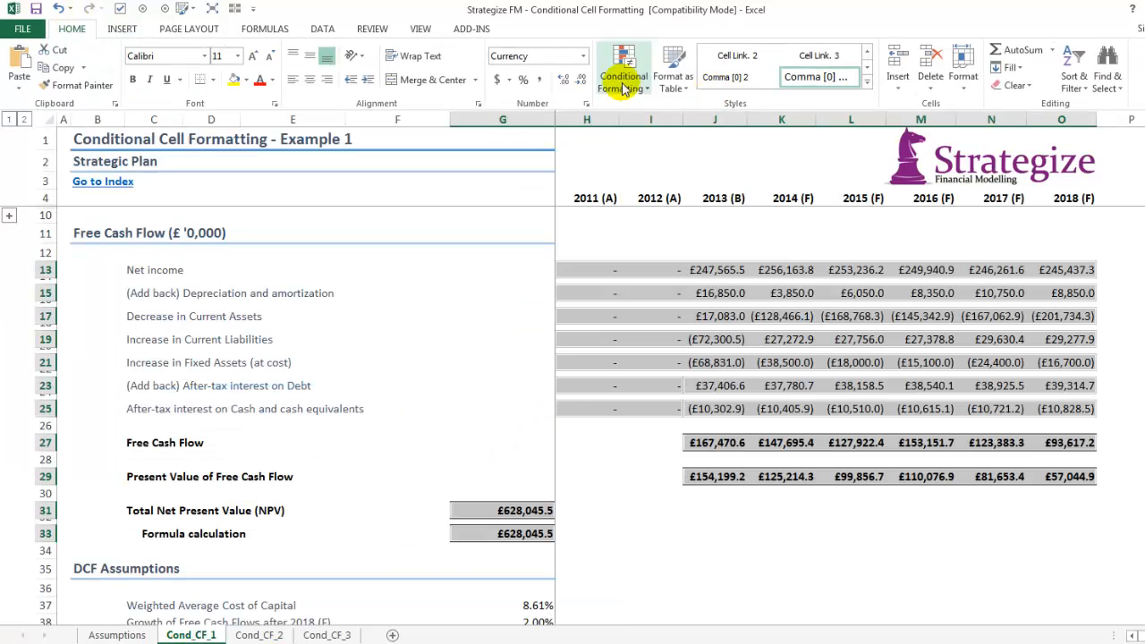
{"action": "left_click", "coordinate": [623, 68]}
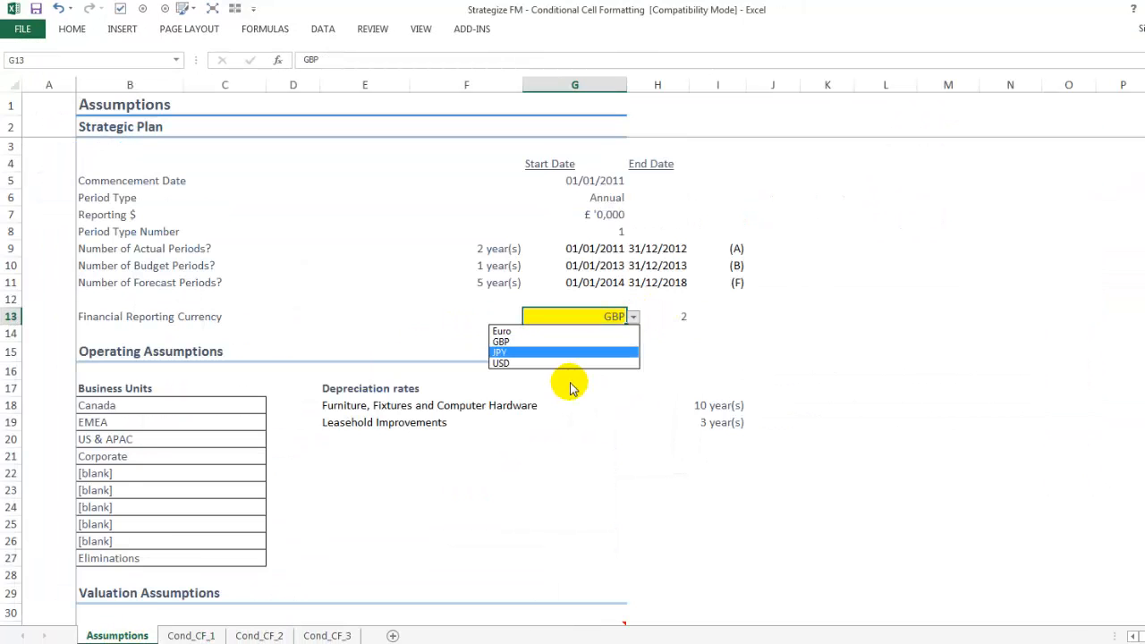
{"action": "left_click", "coordinate": [189, 635]}
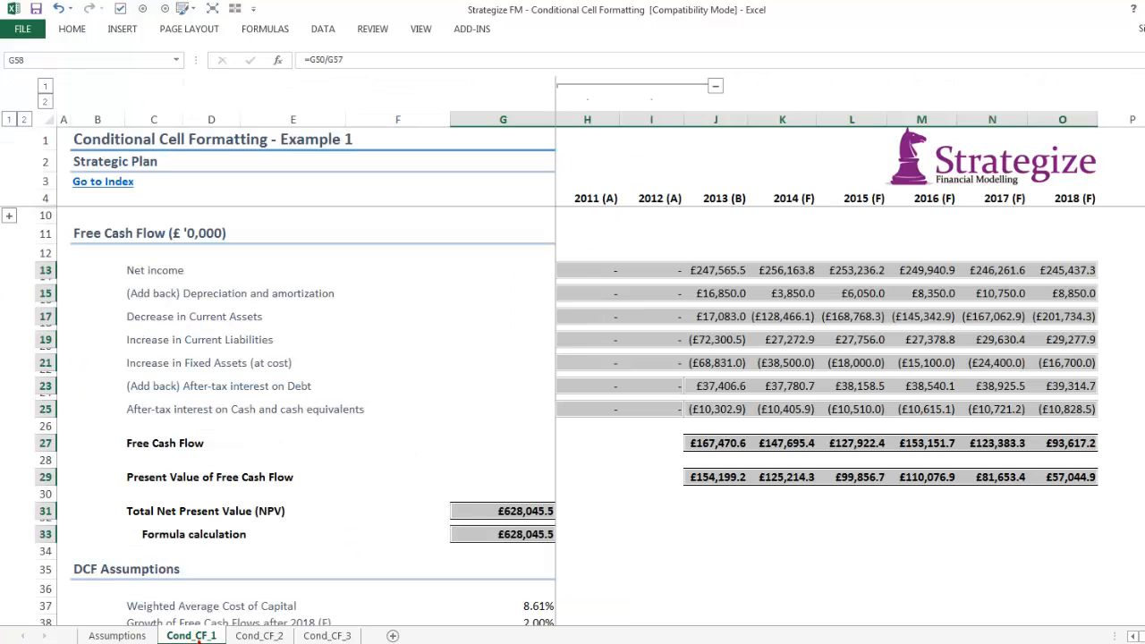
{"action": "left_click", "coordinate": [71, 29]}
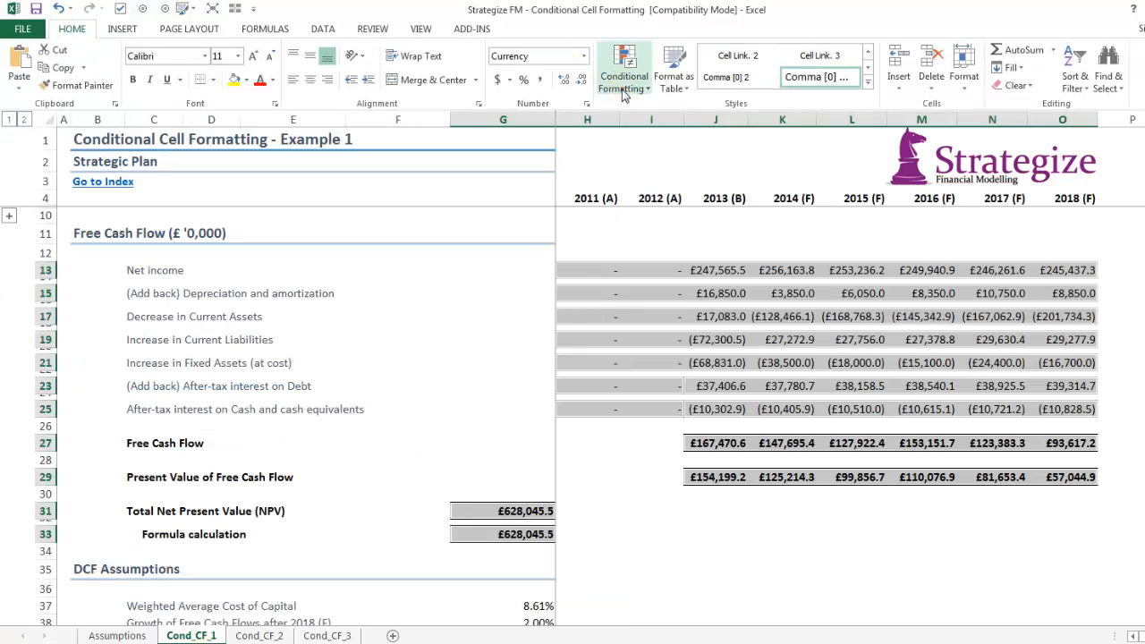
{"action": "left_click", "coordinate": [623, 70]}
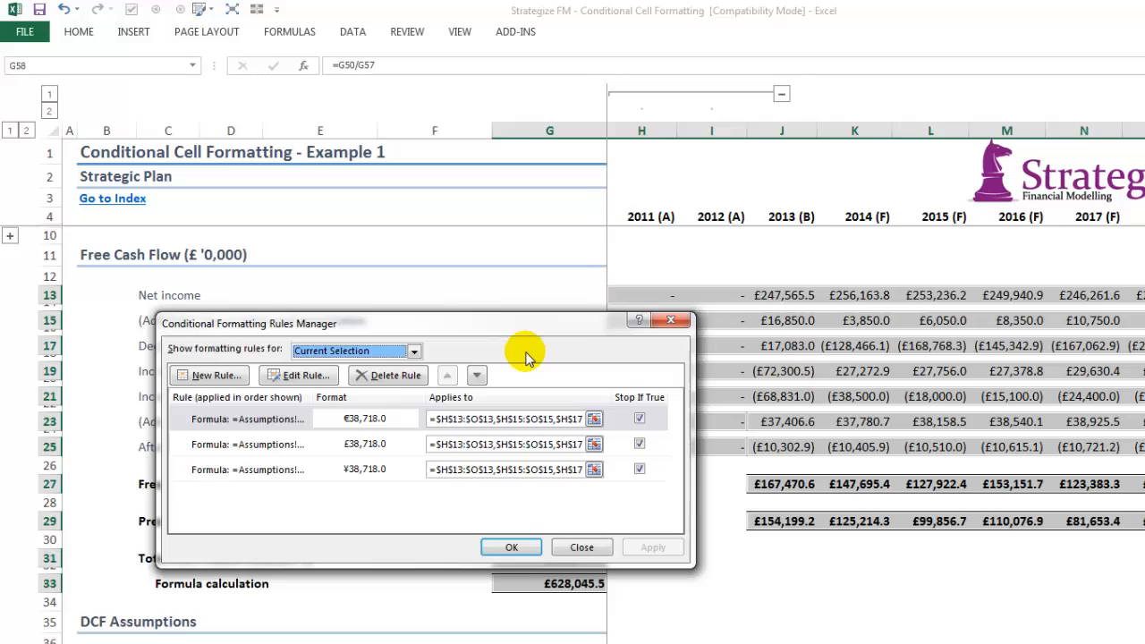
Add a fourth rule with custom format $#,##0.0;($#,##0.0);"-" and return to Assumptions.
{"action": "left_click", "coordinate": [208, 376]}
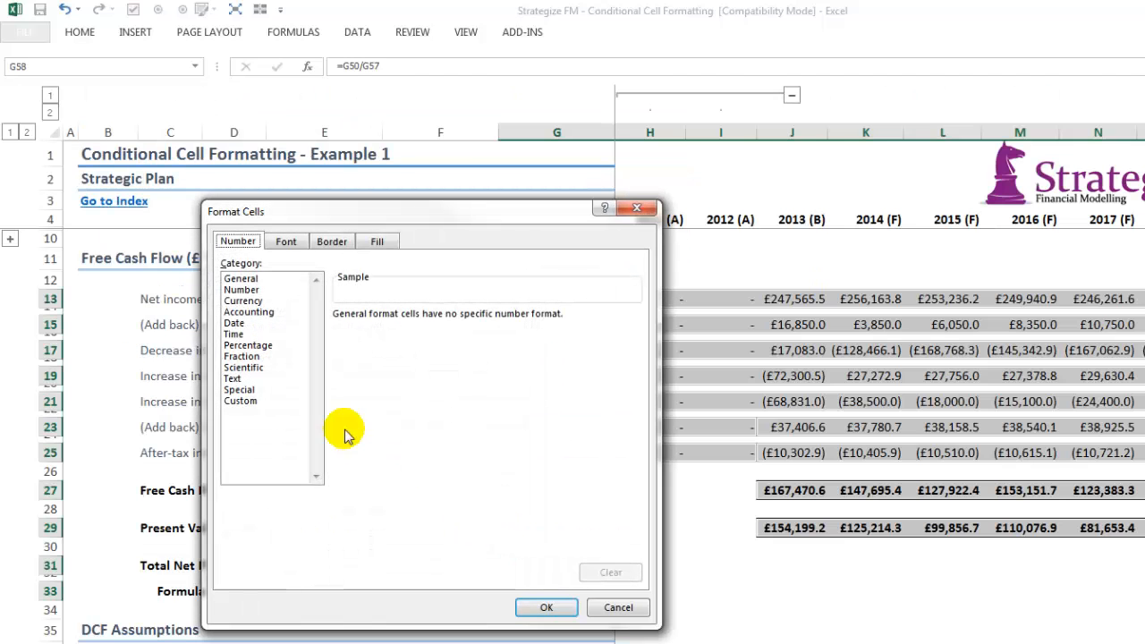
{"action": "left_click", "coordinate": [239, 400]}
{"action": "type", "text": "$#,##0.0;($#,##0.0);\""}
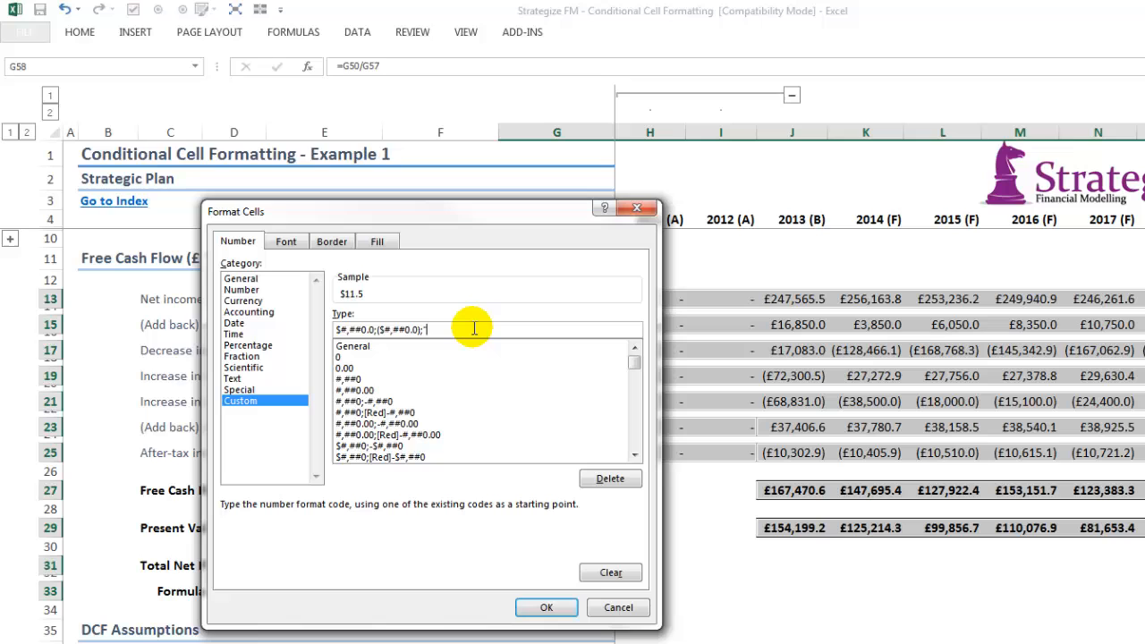
{"action": "left_click", "coordinate": [546, 608]}
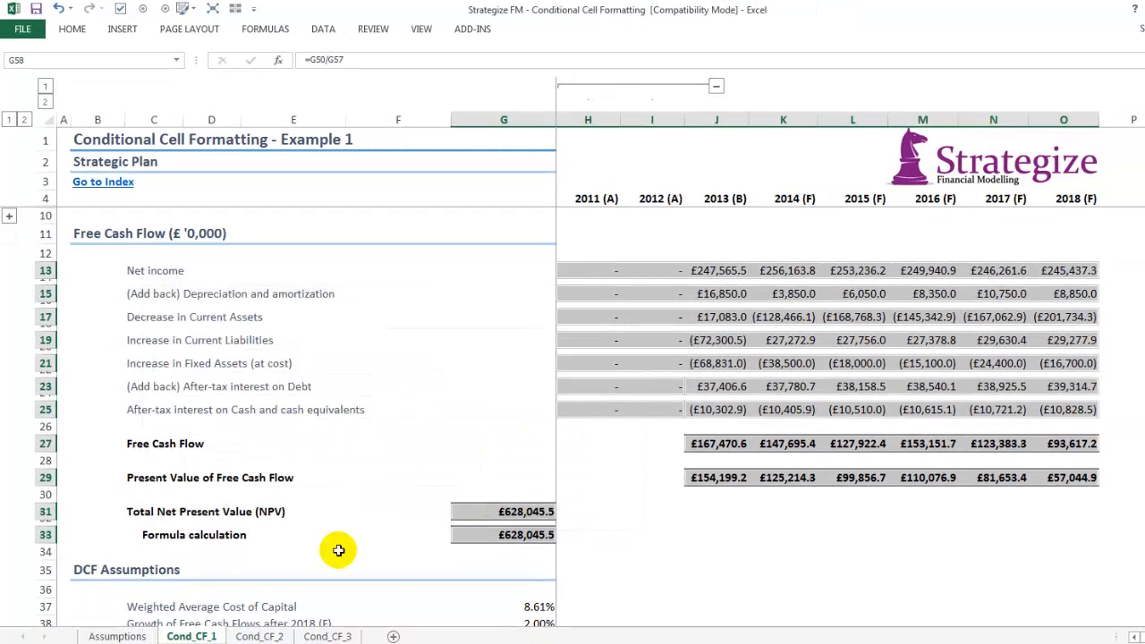
{"action": "left_click", "coordinate": [119, 636]}
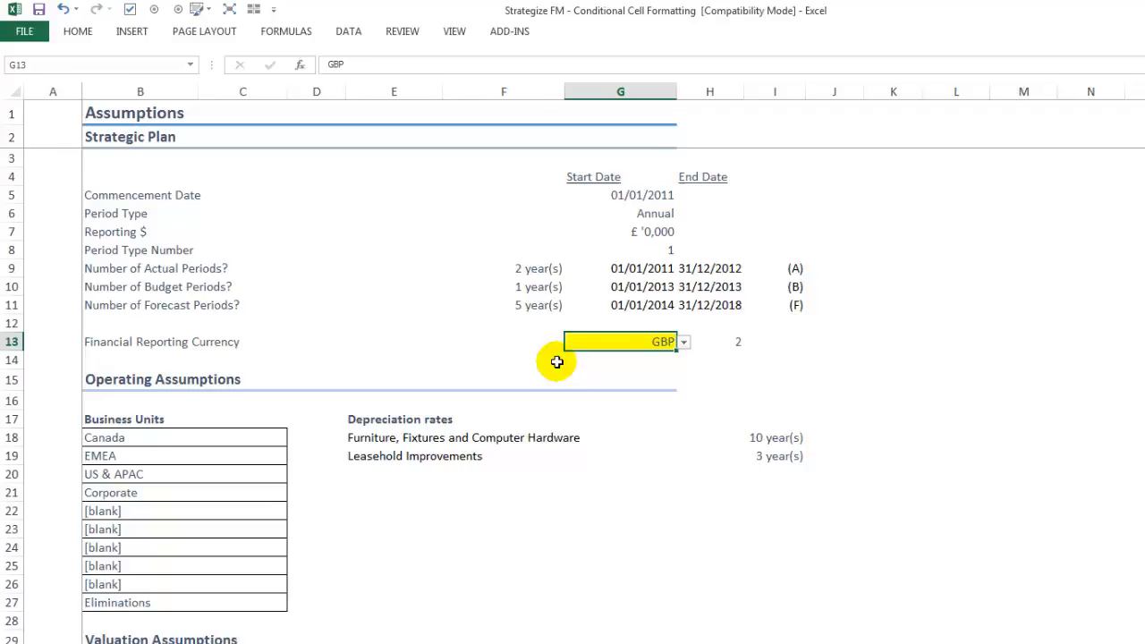
Pick Euro in the G13 drop-down and confirm Cond_CF_1 figures show € symbols.
{"action": "left_click", "coordinate": [683, 342]}
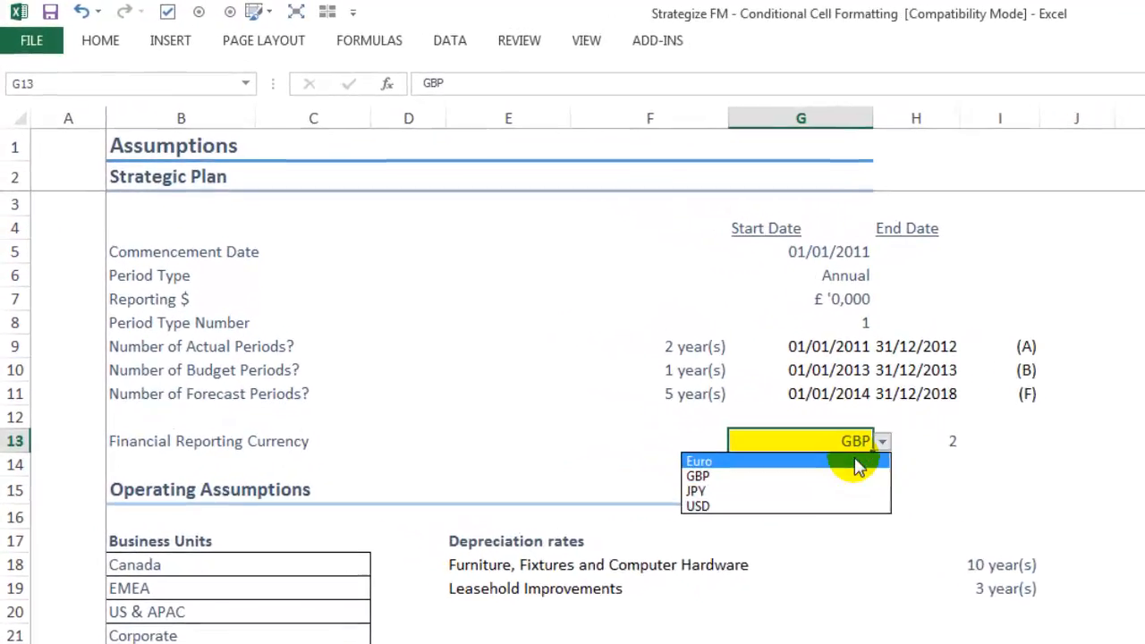
{"action": "left_click", "coordinate": [698, 461]}
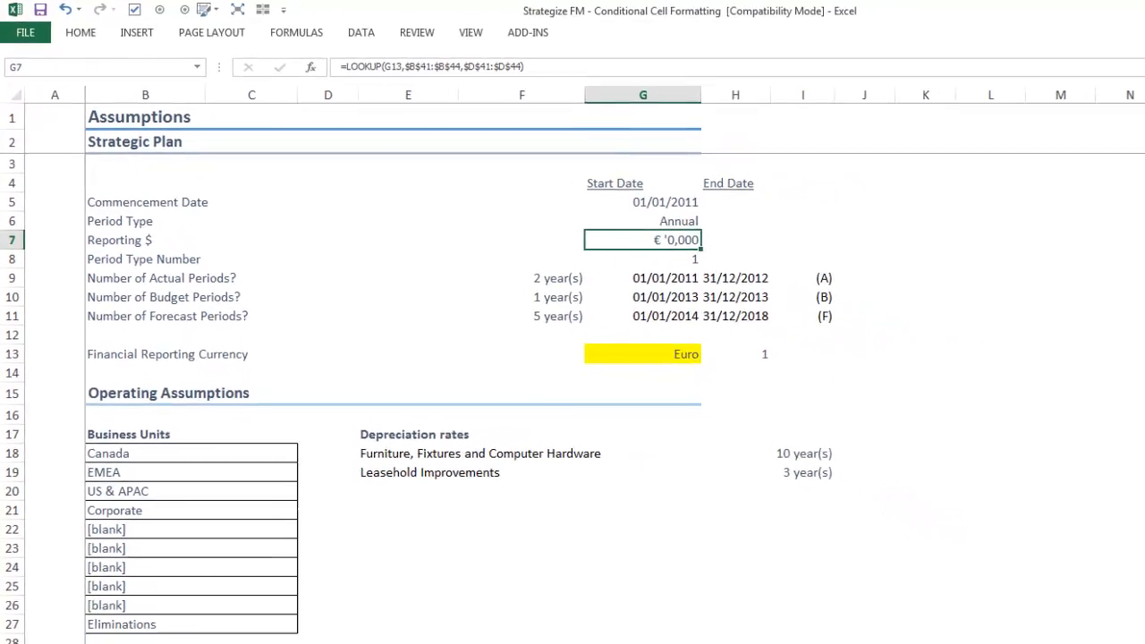
{"action": "left_click", "coordinate": [190, 629]}
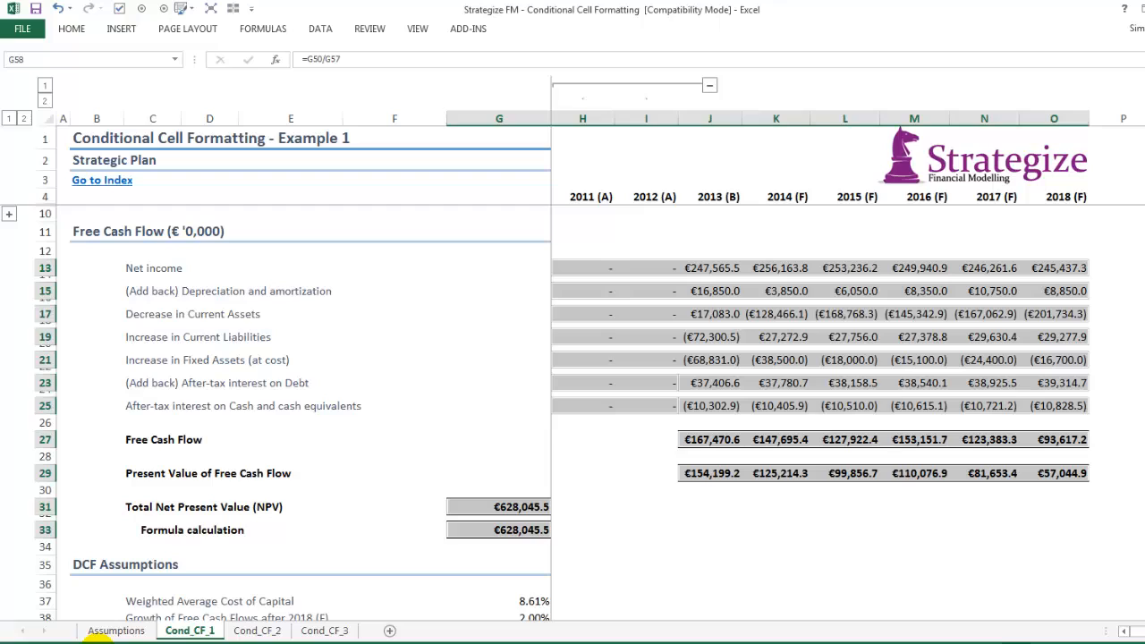
{"action": "left_click", "coordinate": [114, 630]}
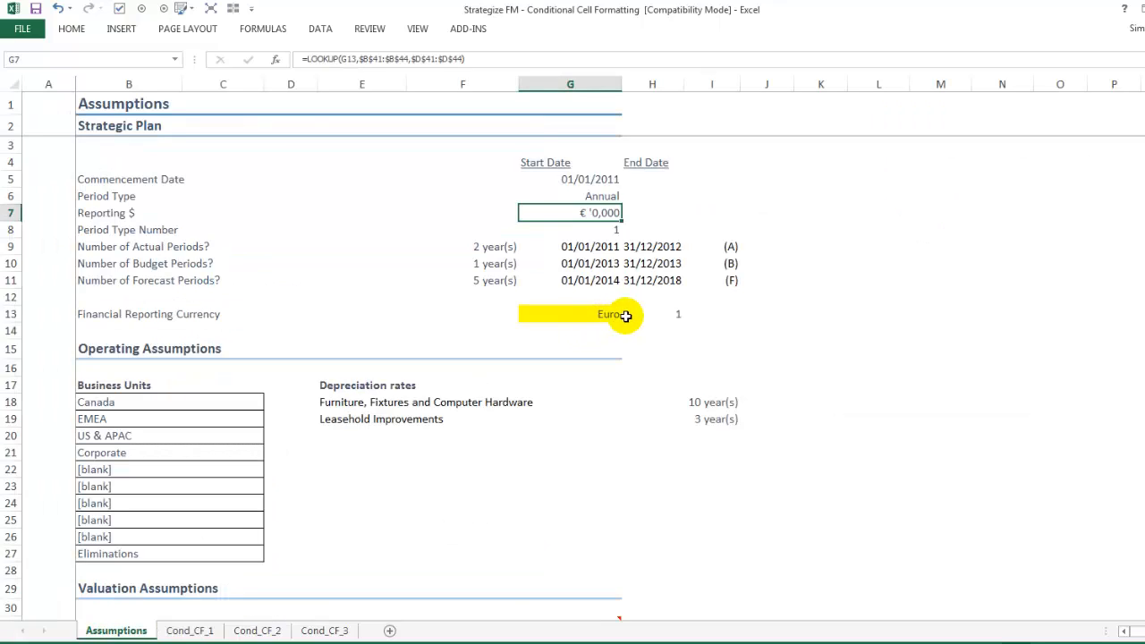
Pick JPY and confirm the cash flow figures show ¥ symbols.
{"action": "left_click", "coordinate": [629, 315]}
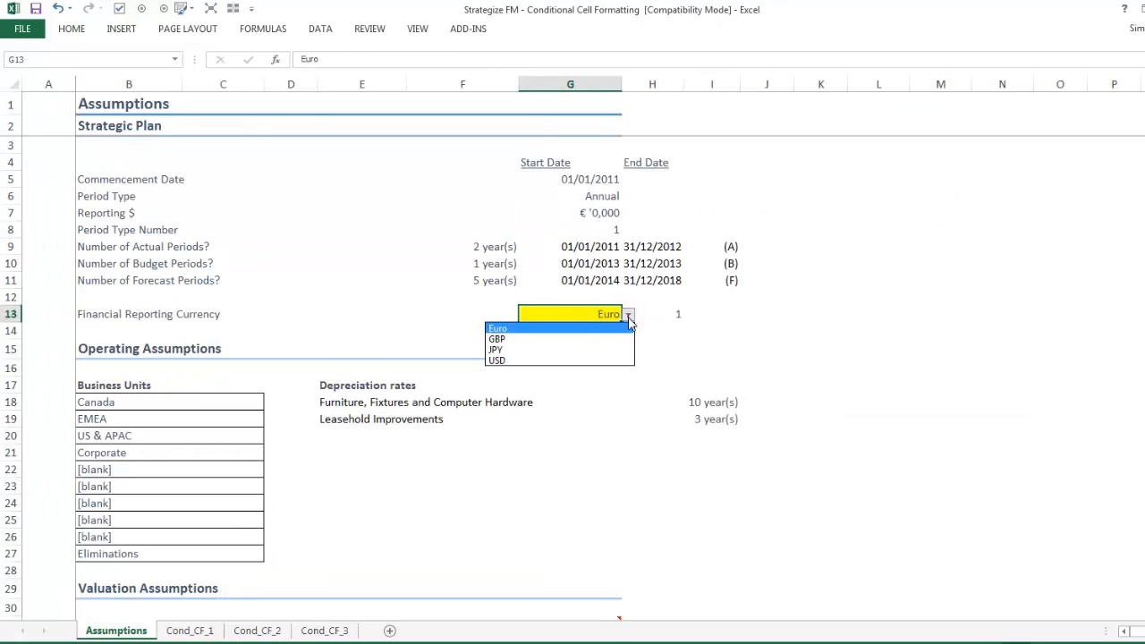
{"action": "left_click", "coordinate": [498, 349]}
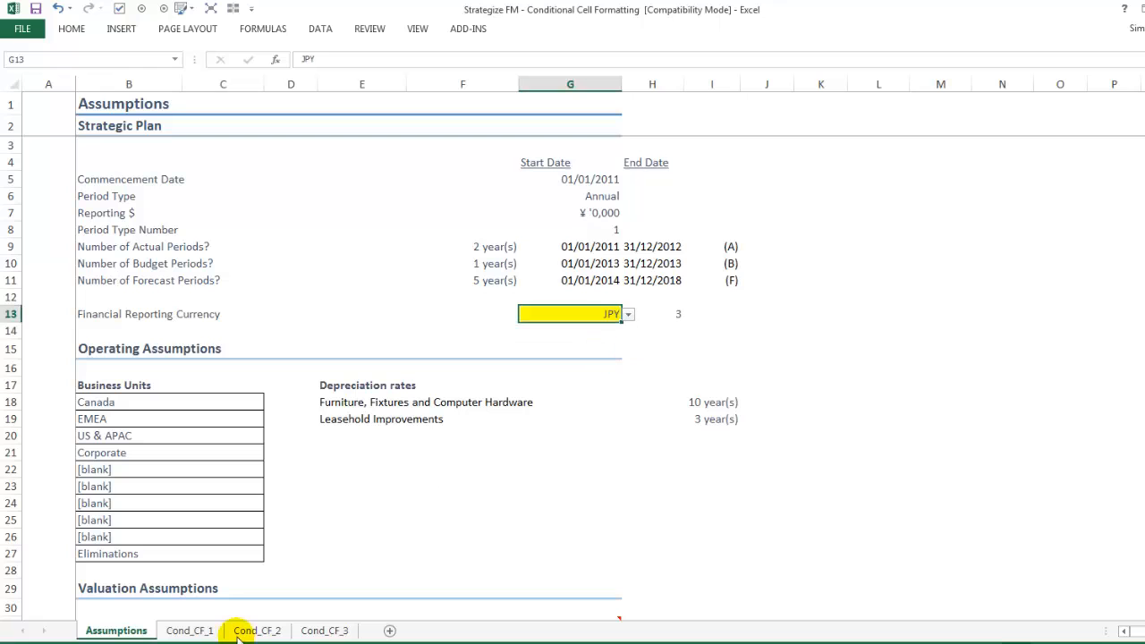
{"action": "left_click", "coordinate": [190, 629]}
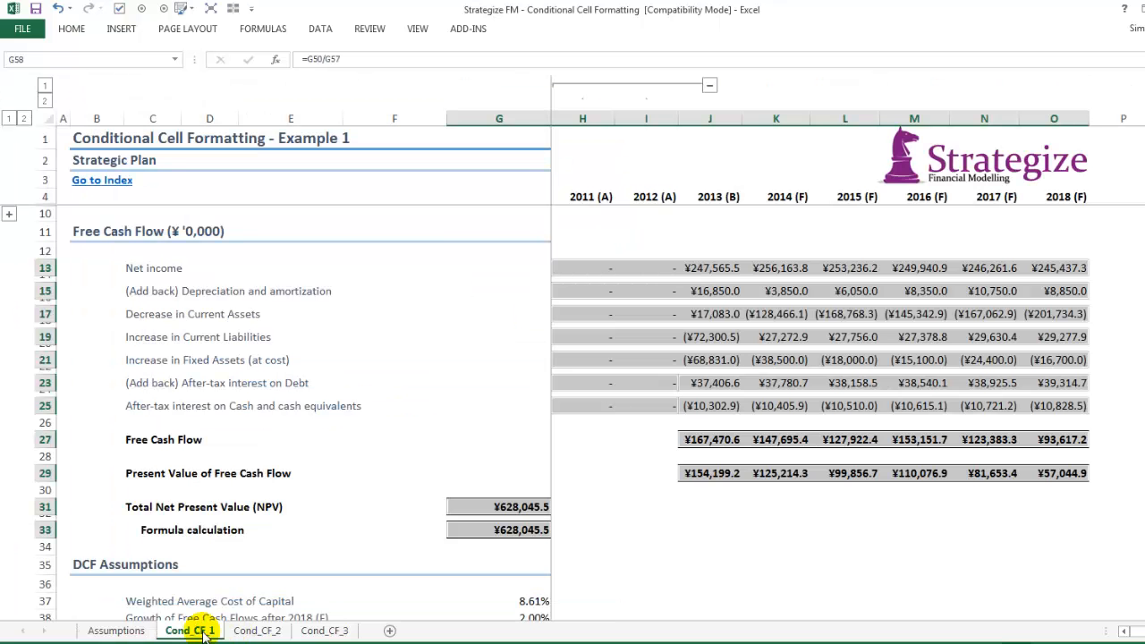
{"action": "left_click", "coordinate": [114, 630]}
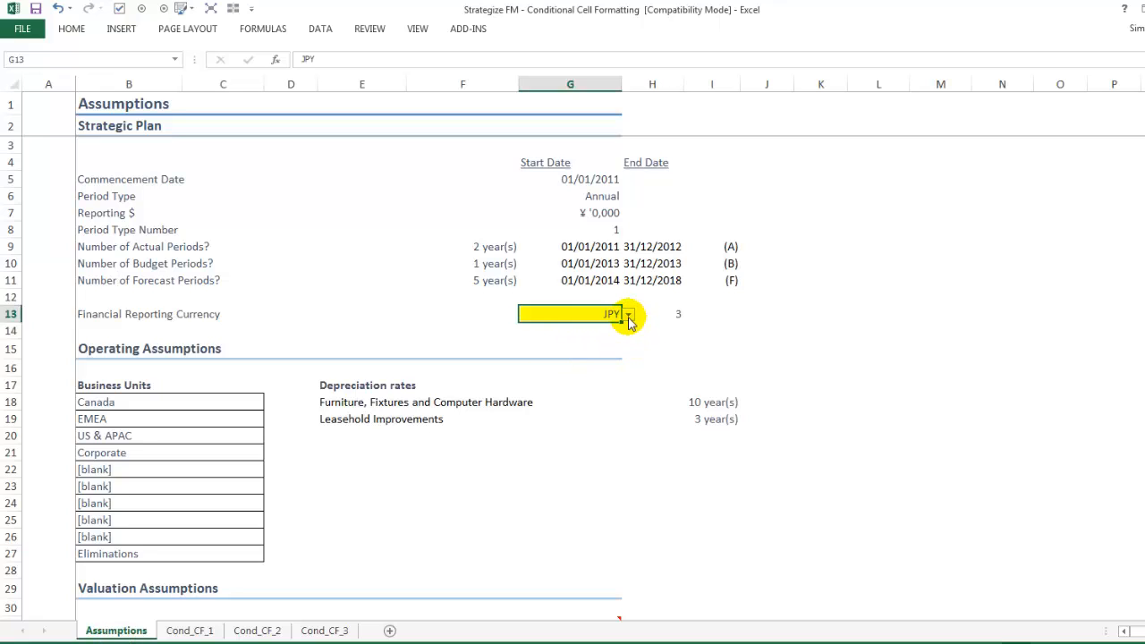
Pick USD and confirm the figures show $ symbols, leaving USD selected.
{"action": "left_click", "coordinate": [628, 315]}
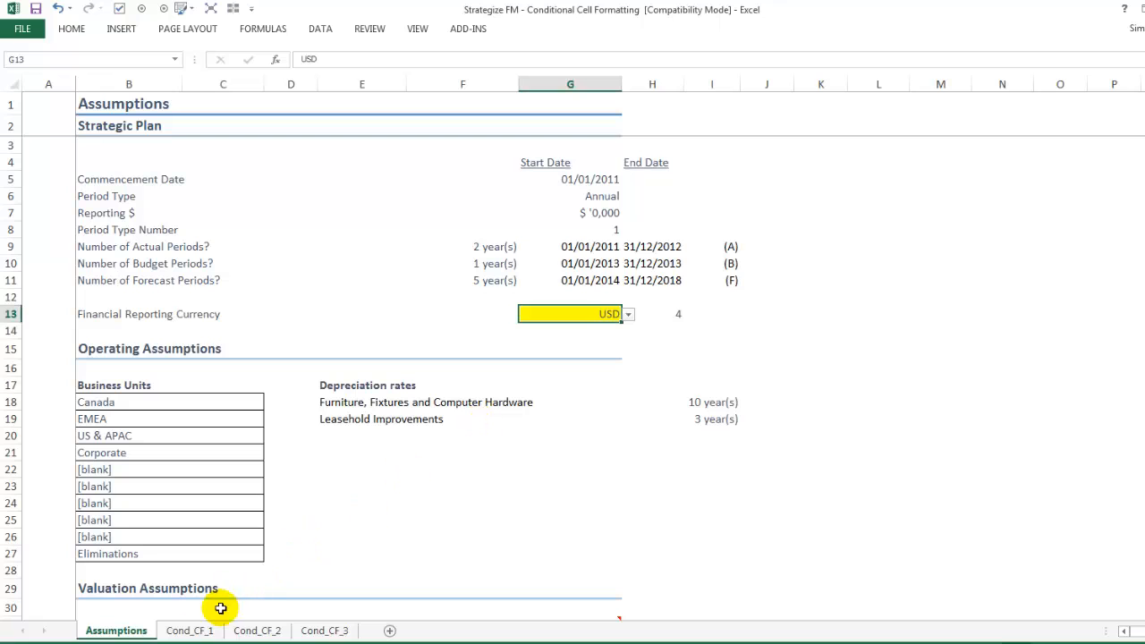
{"action": "left_click", "coordinate": [190, 629]}
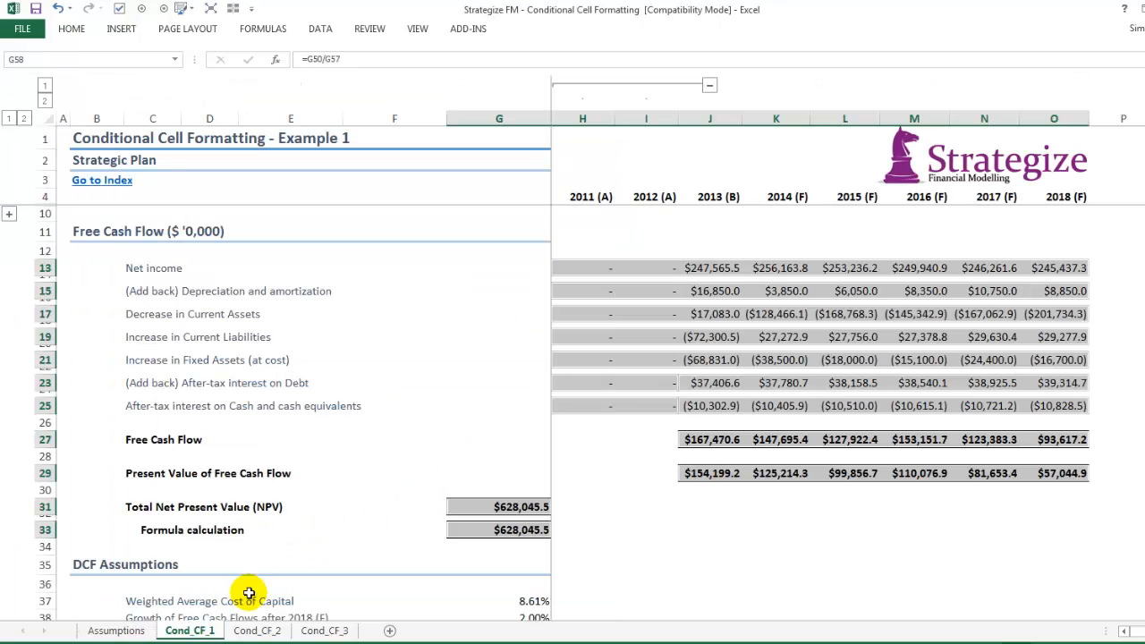
{"action": "left_click", "coordinate": [115, 629]}
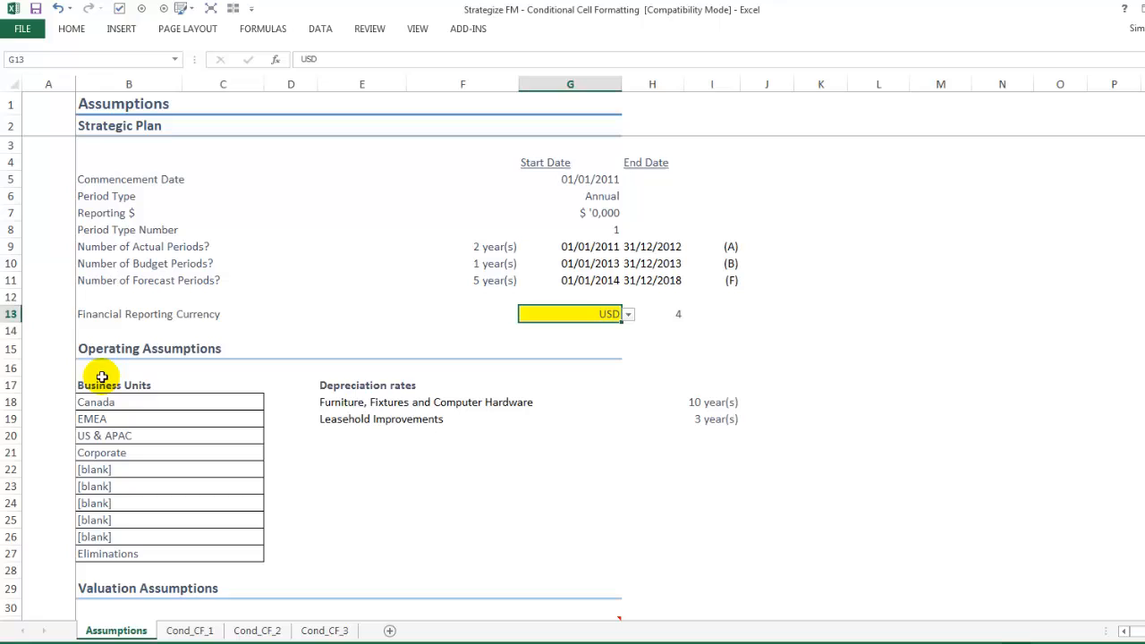